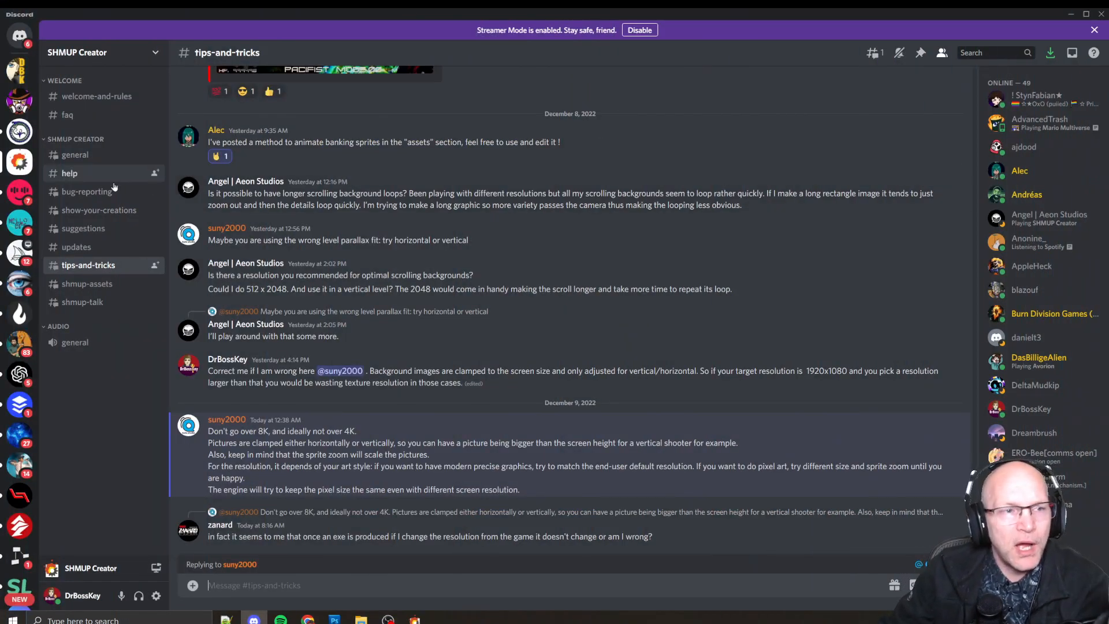
mouse_move(350, 183)
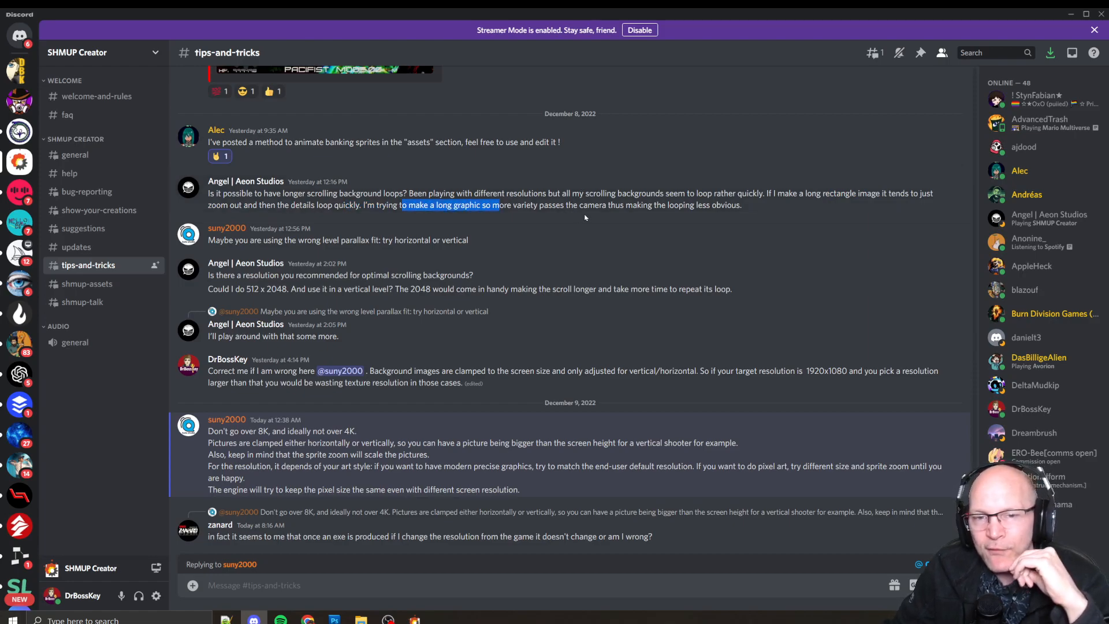
mouse_move(596, 219)
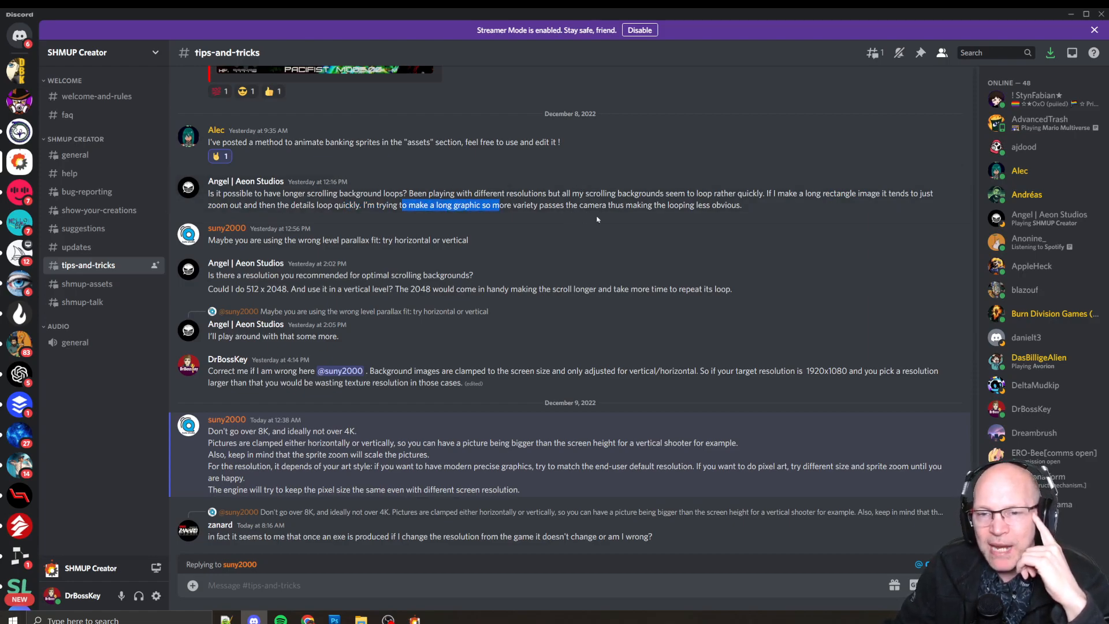
mouse_move(597, 220)
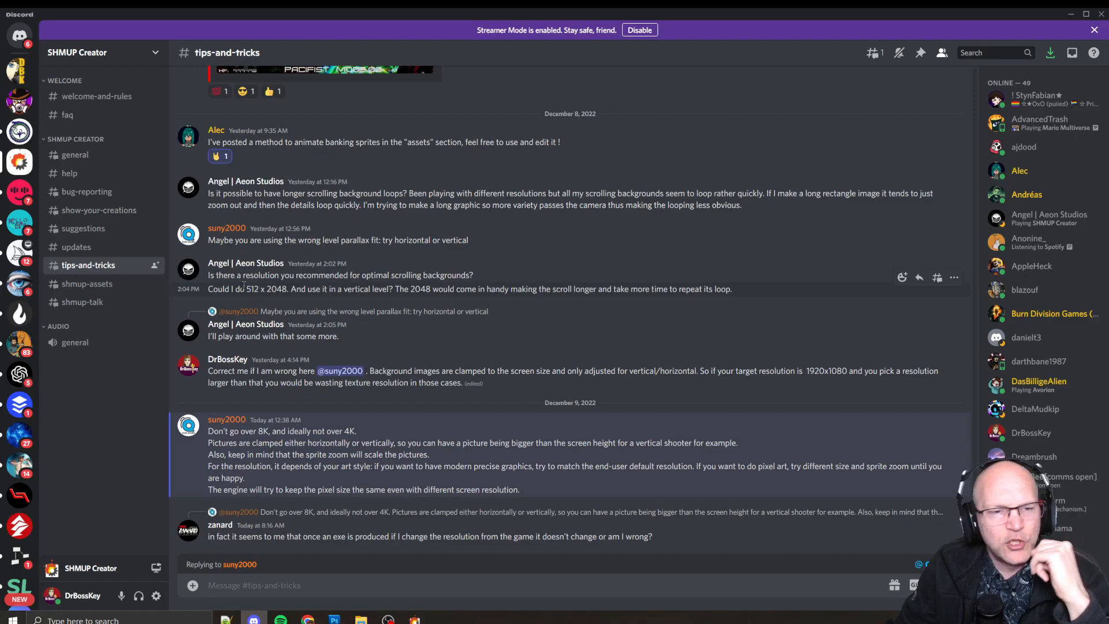
- Highlight a phrase in the looping-backgrounds question, then bring up the window switcher
double_click(249, 288)
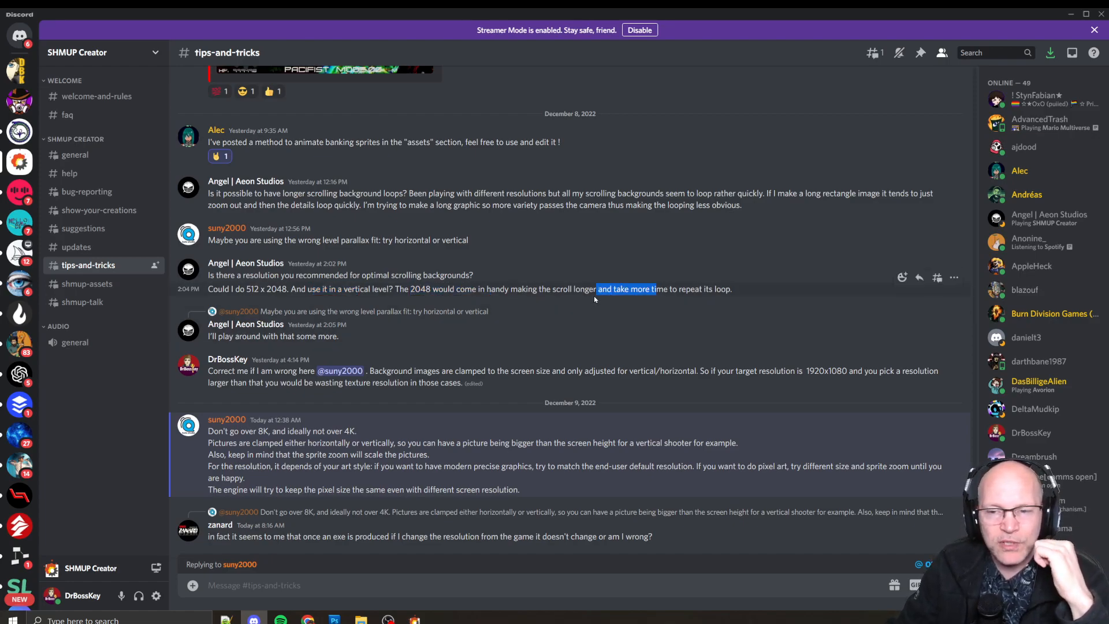
mouse_move(246, 346)
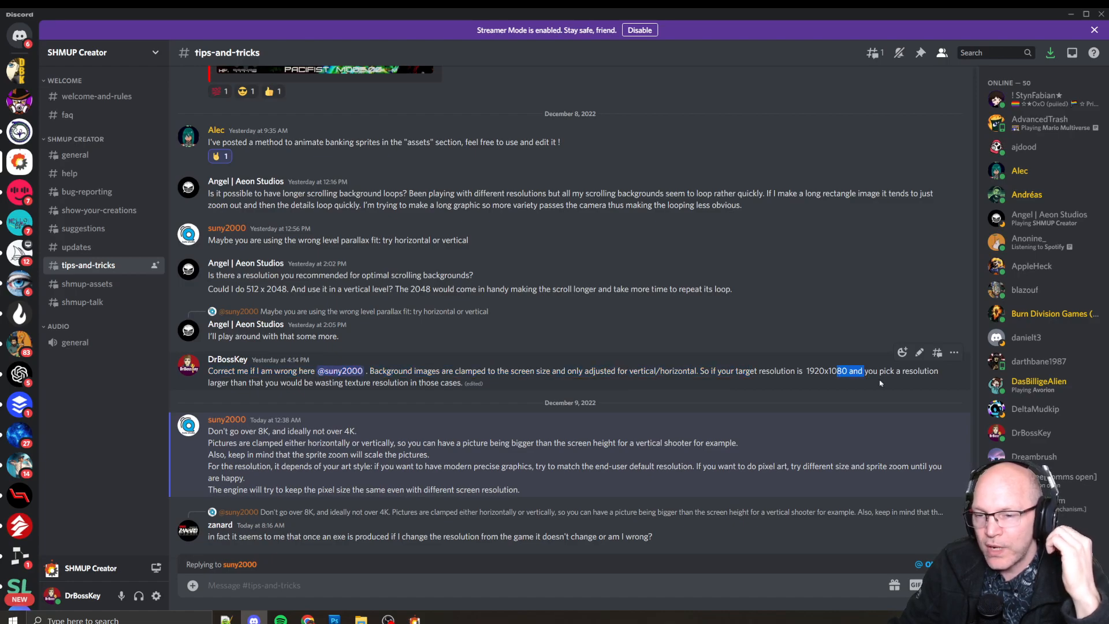
mouse_move(268, 396)
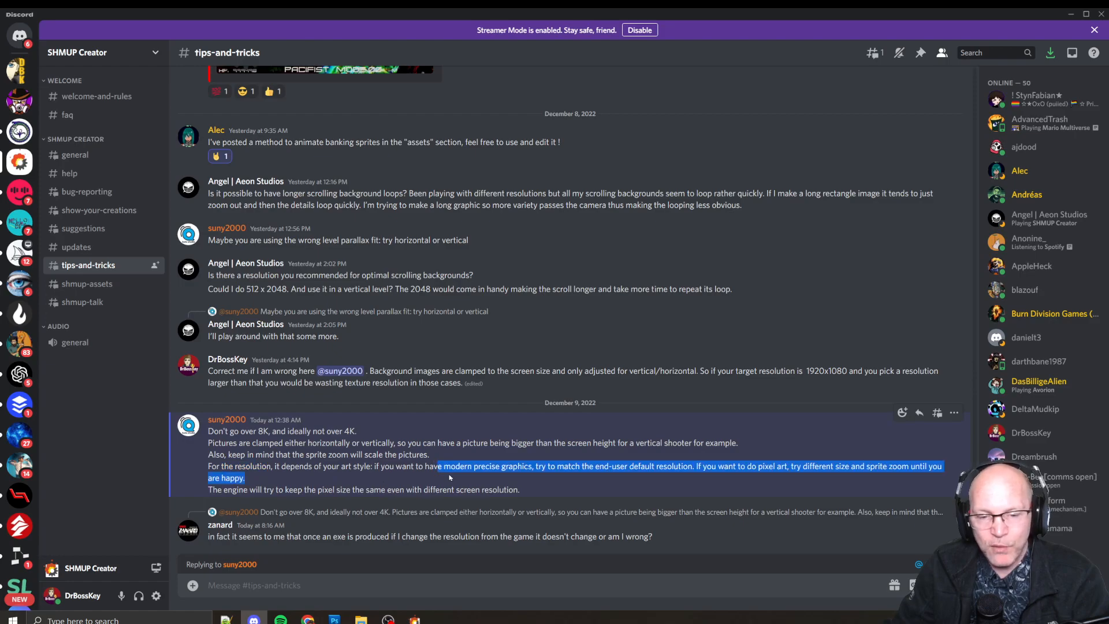
mouse_move(586, 478)
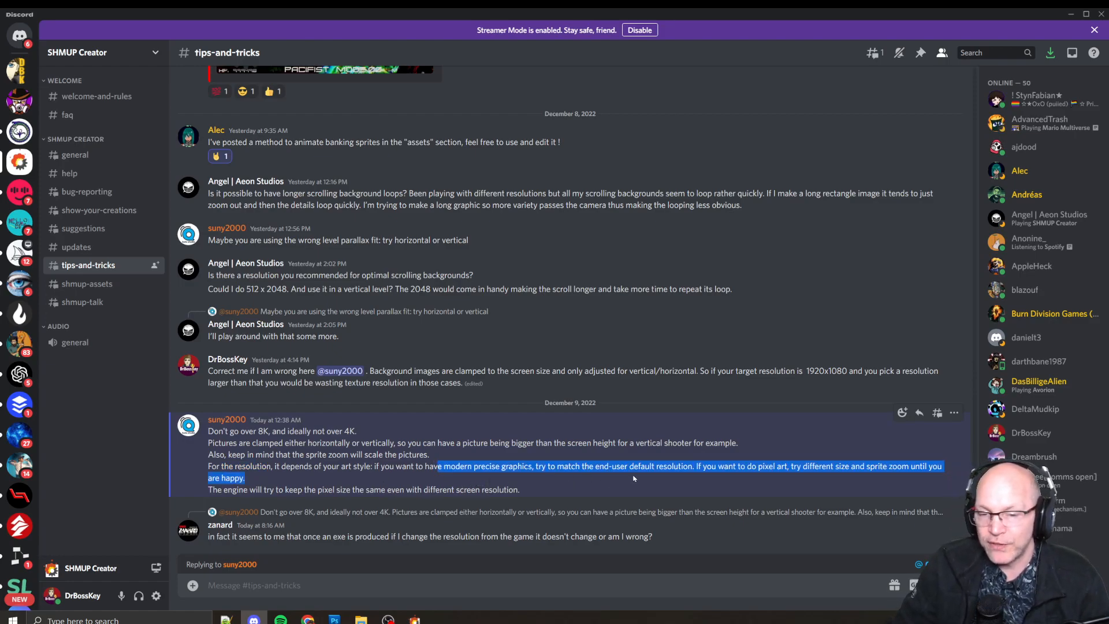
mouse_move(761, 479)
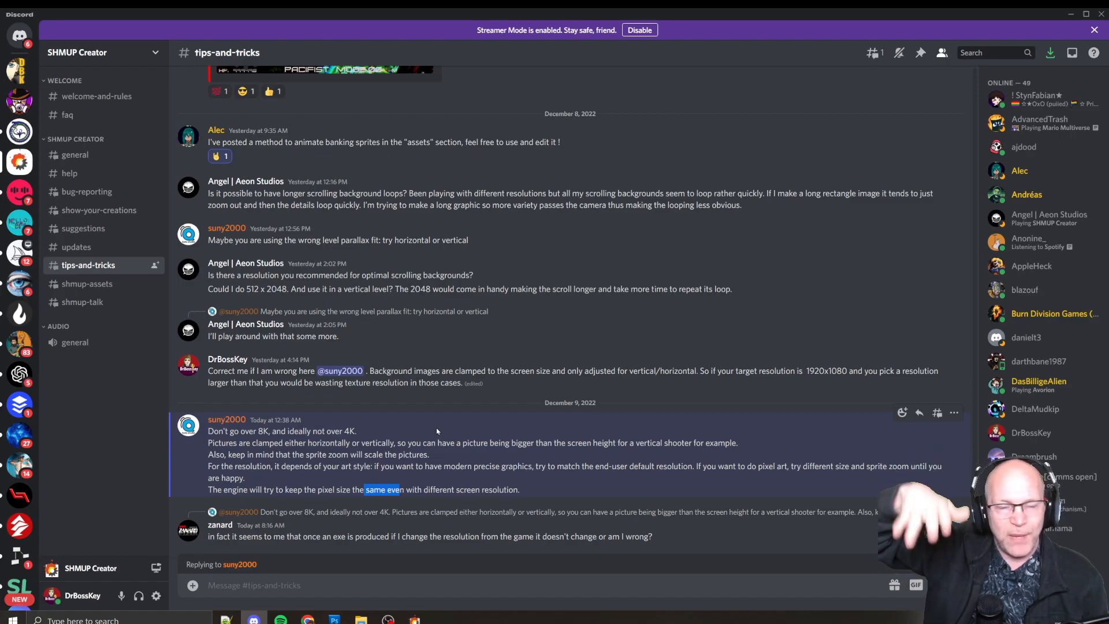
key(alt+tab)
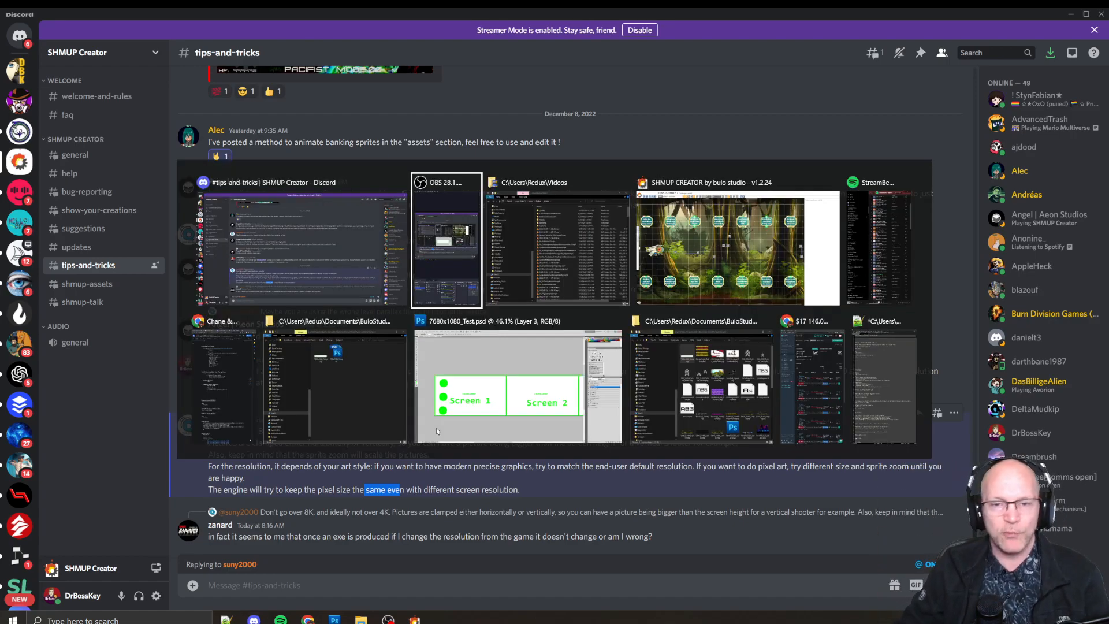
- Bring up the 7680x1080 test image and inspect its width value in Image Size
click(518, 386)
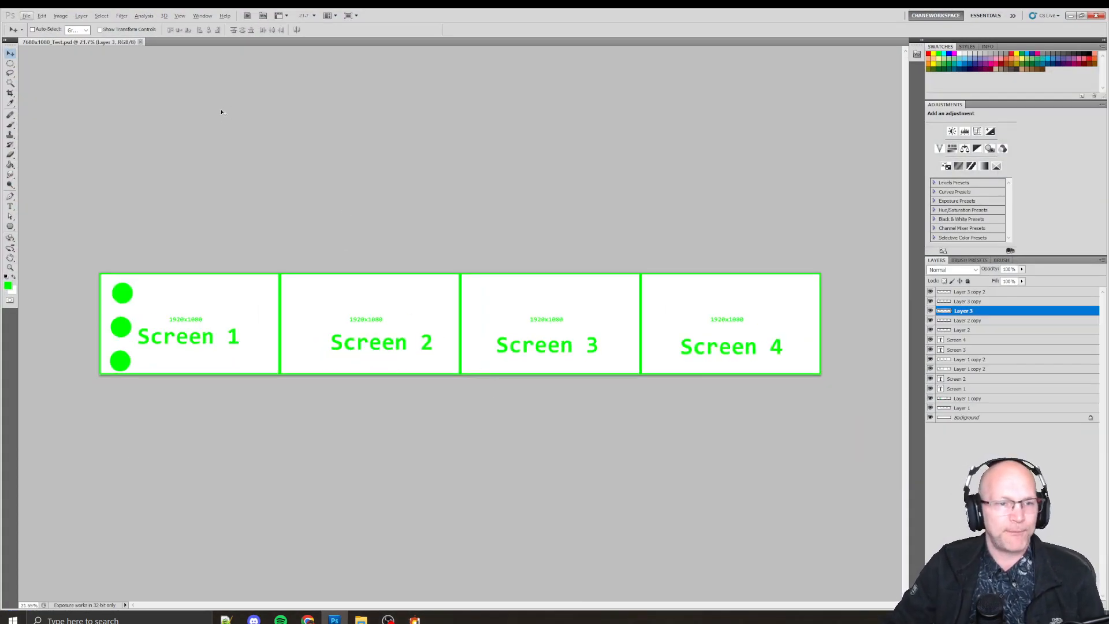
click(60, 15)
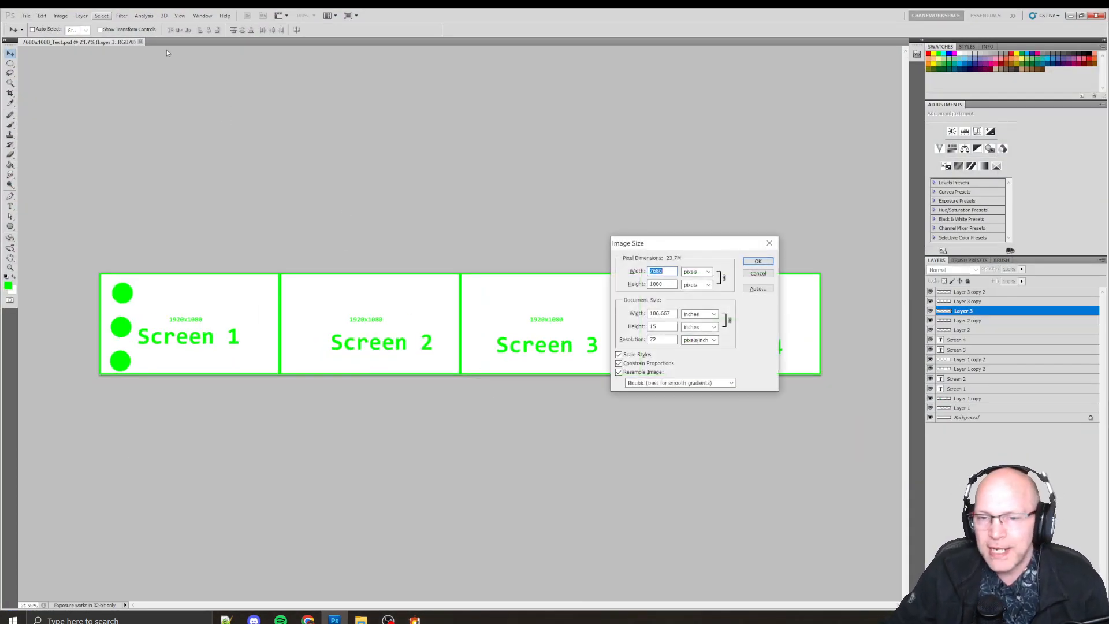
click(656, 271)
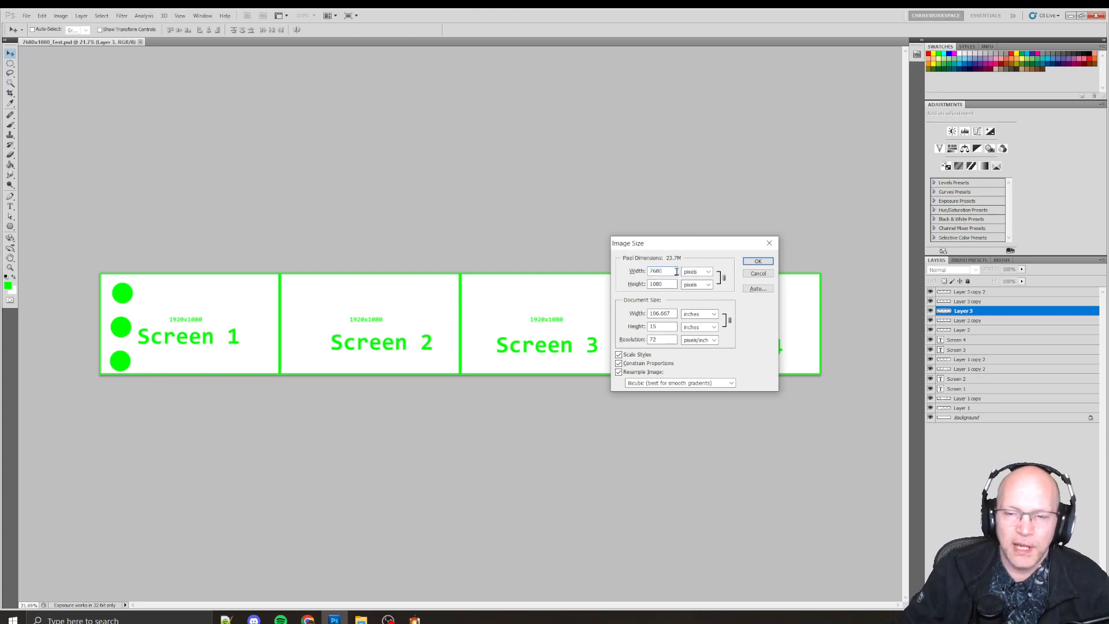
triple_click(661, 271)
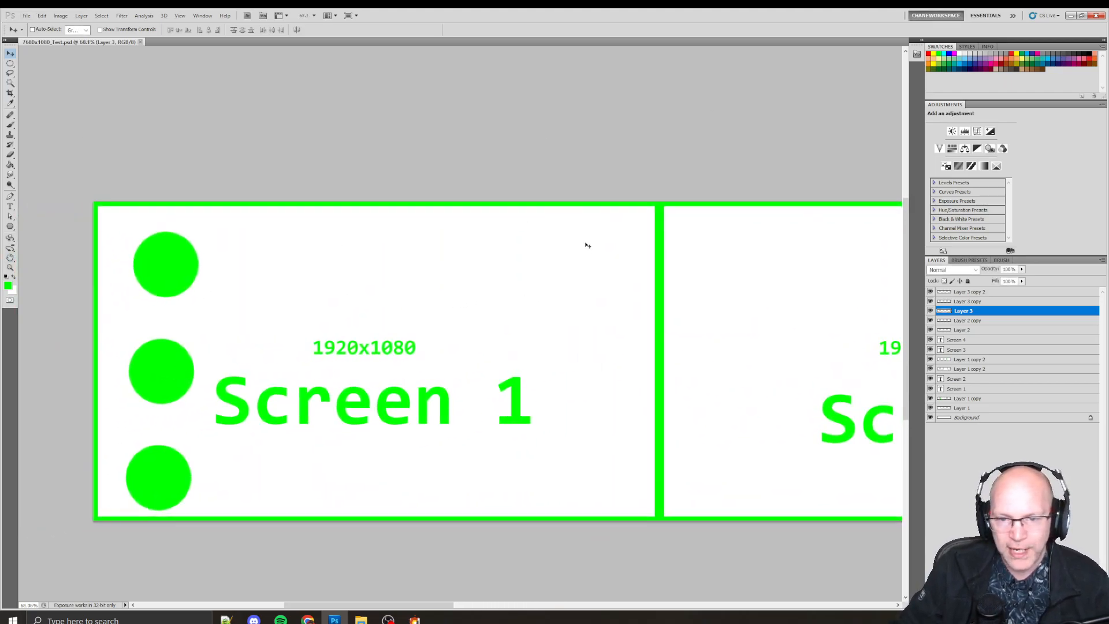
mouse_move(458, 425)
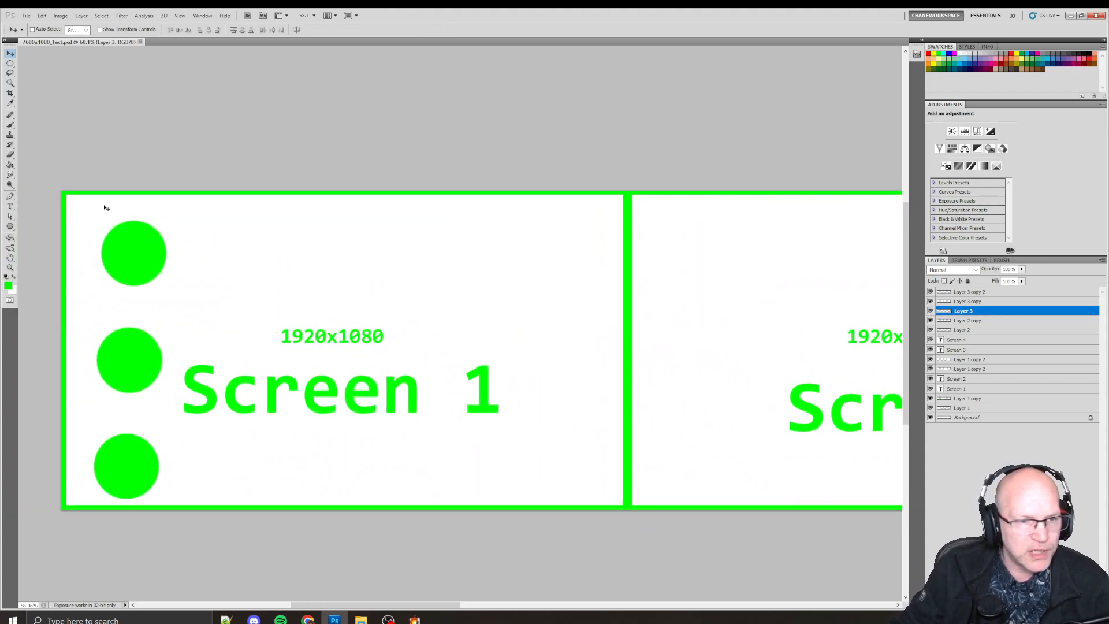
mouse_move(147, 274)
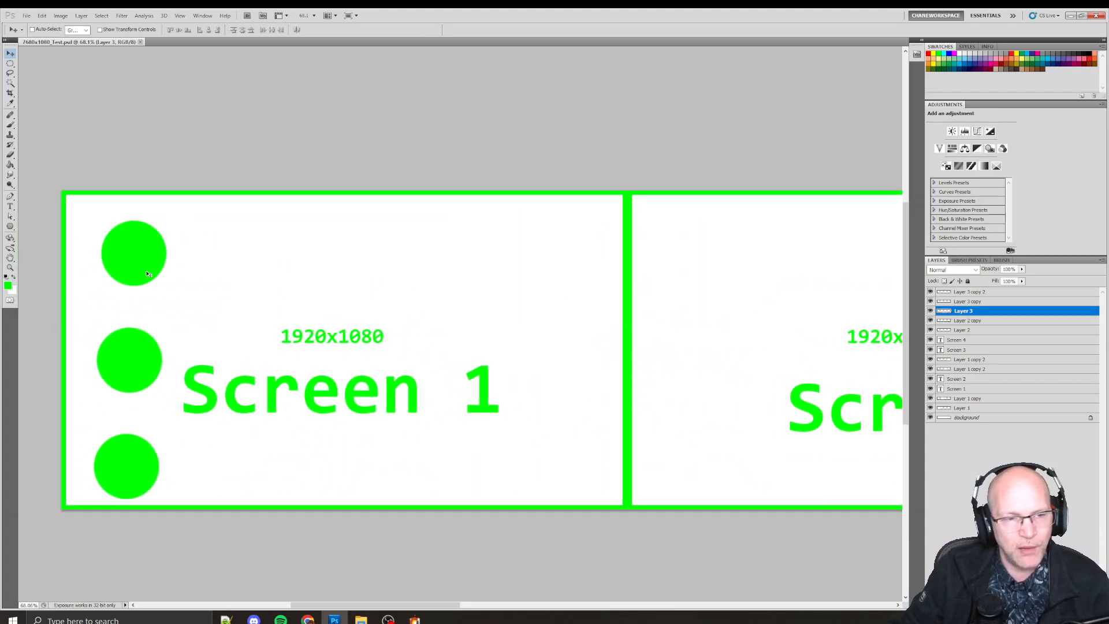
mouse_move(163, 208)
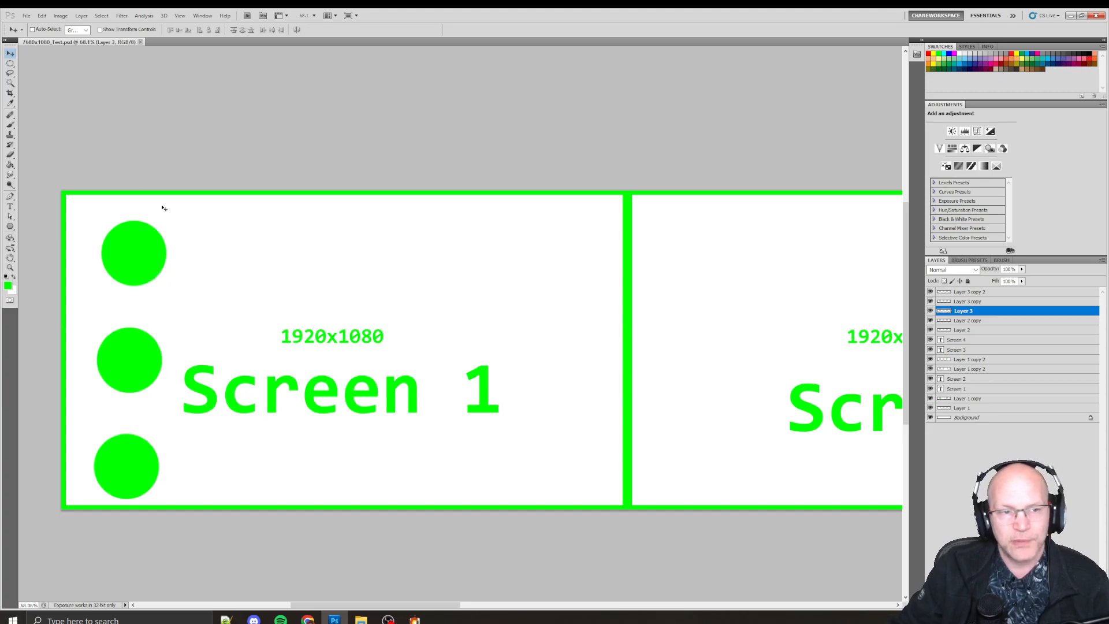
mouse_move(136, 229)
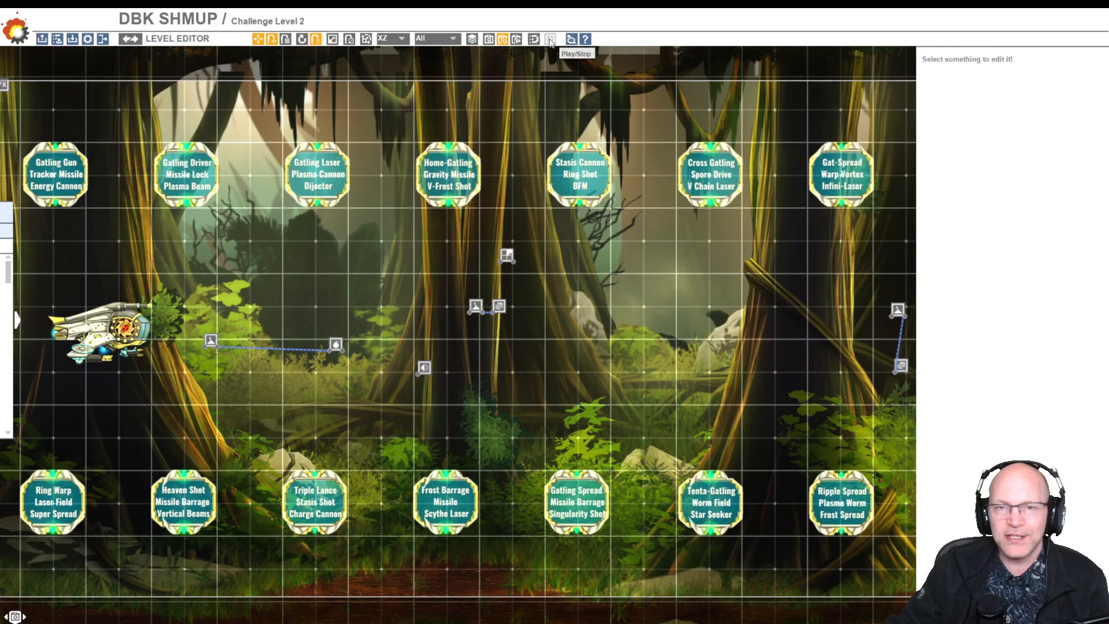
- Show Challenge Level 2's Level settings with its five parallax scrolling layers
click(532, 39)
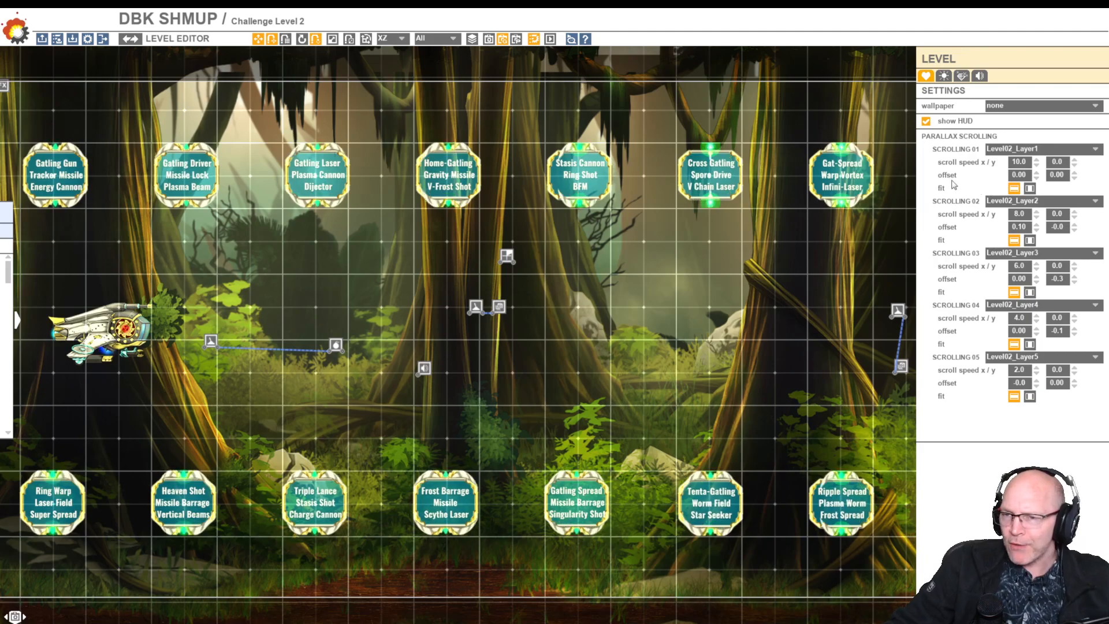
mouse_move(1024, 187)
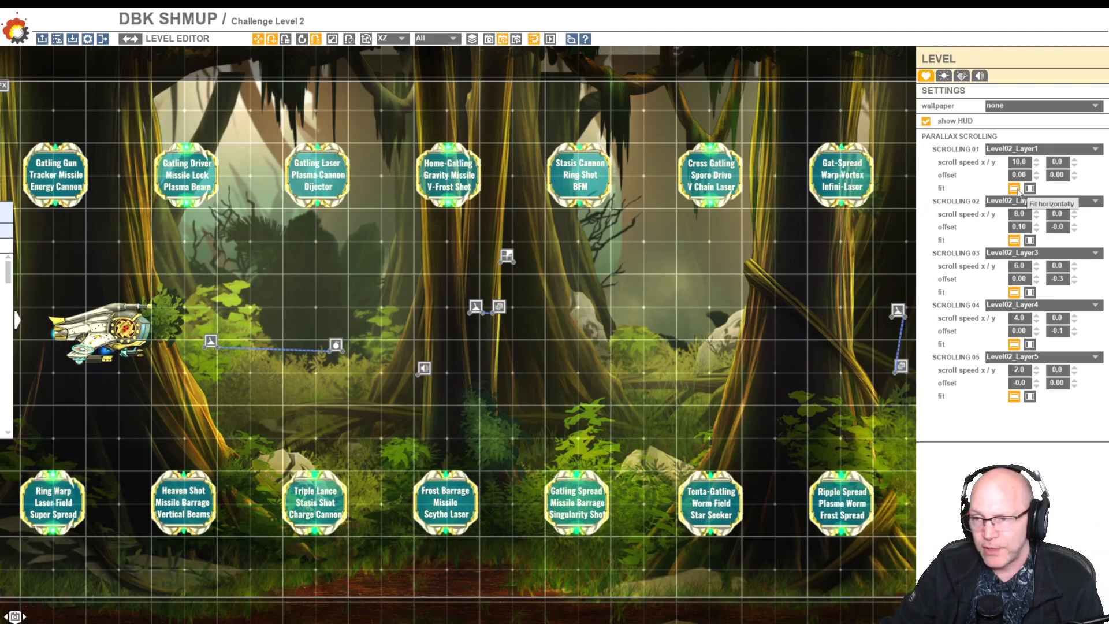
- Set Scrolling 01 to fit horizontally and assign it the 7680x1080_Test image
click(1028, 187)
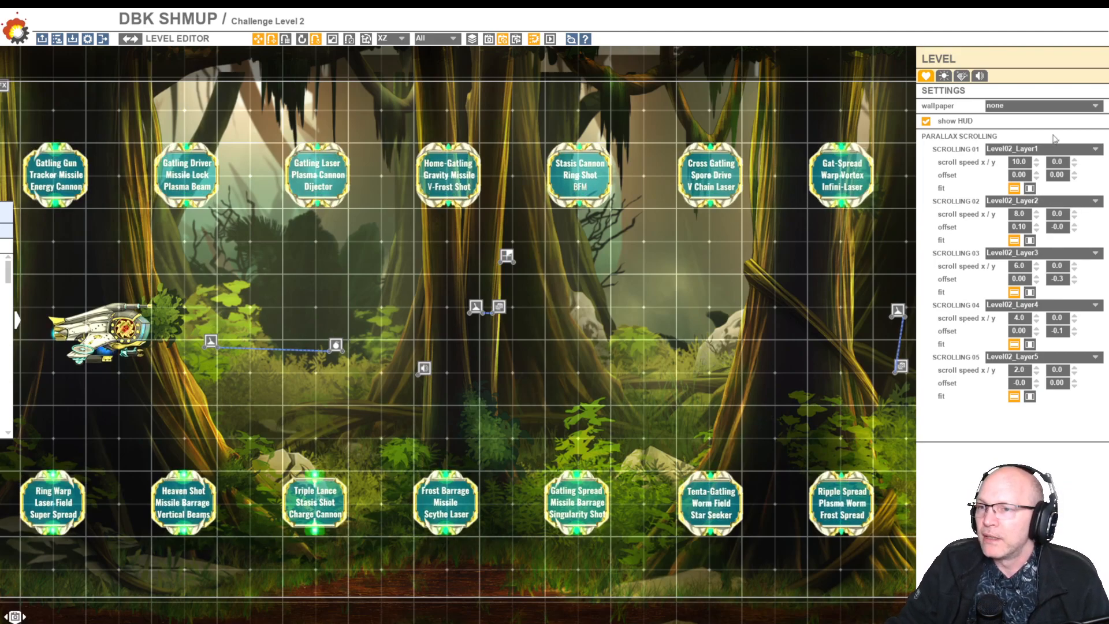
click(1091, 148)
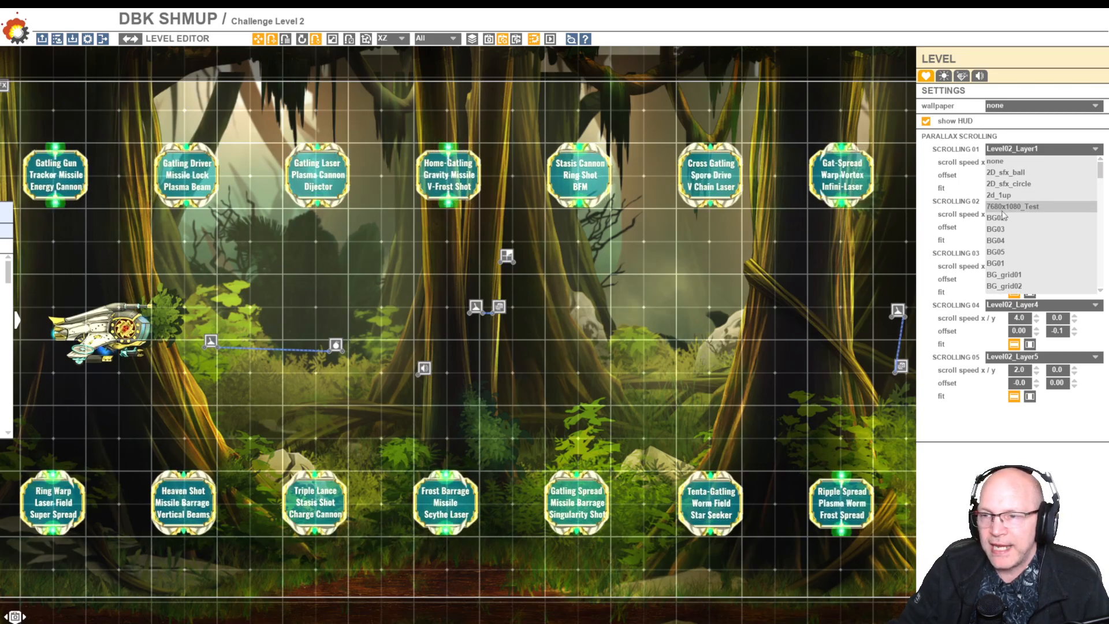
click(1015, 206)
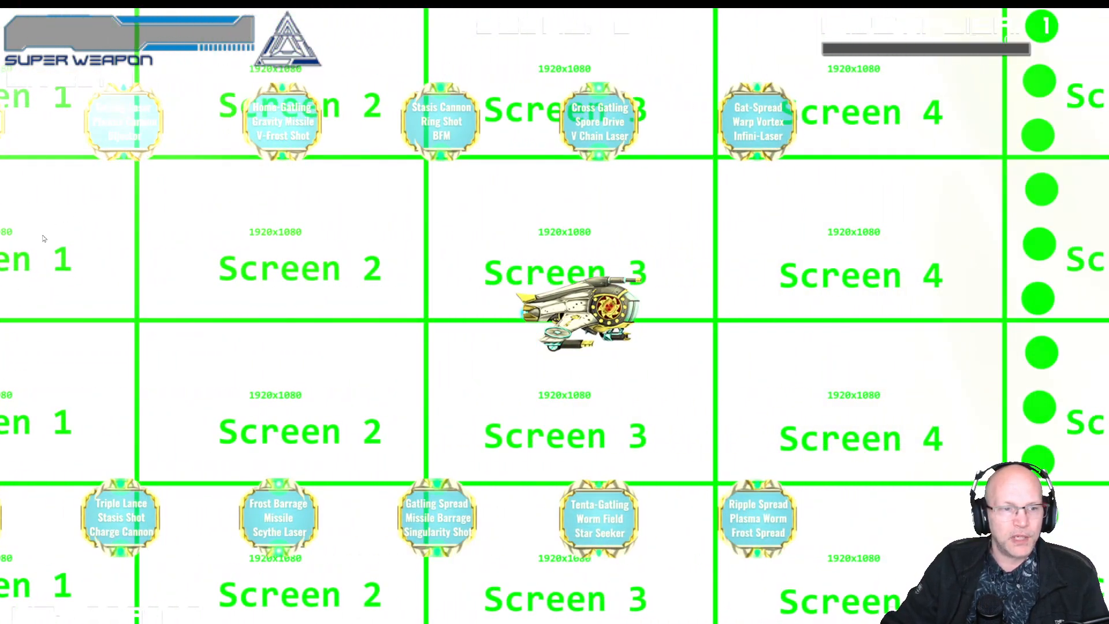
mouse_move(1058, 81)
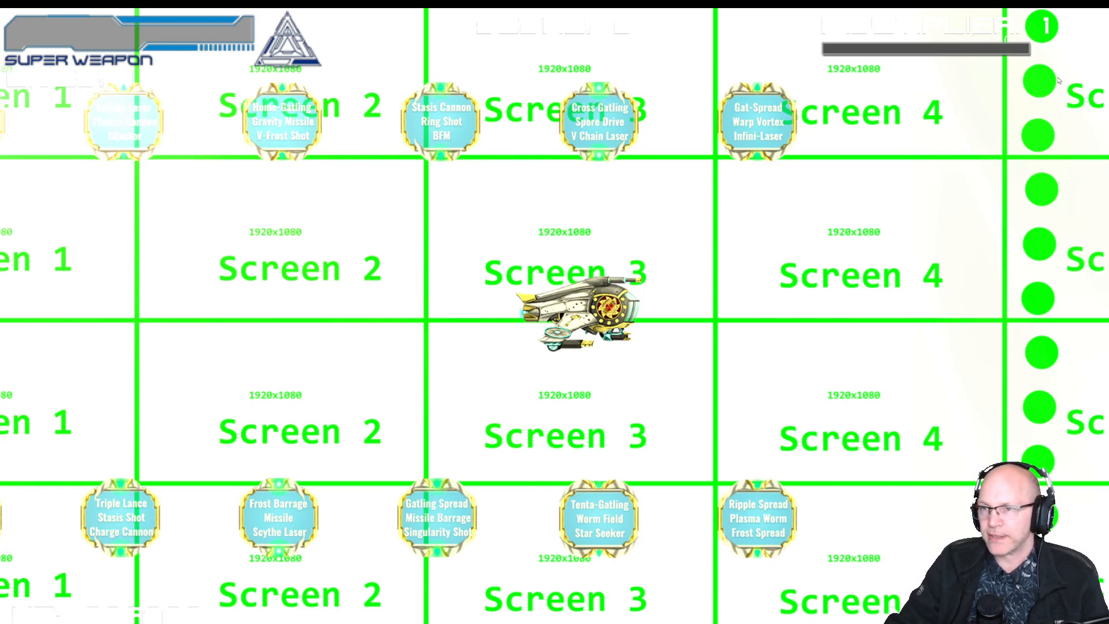
mouse_move(553, 356)
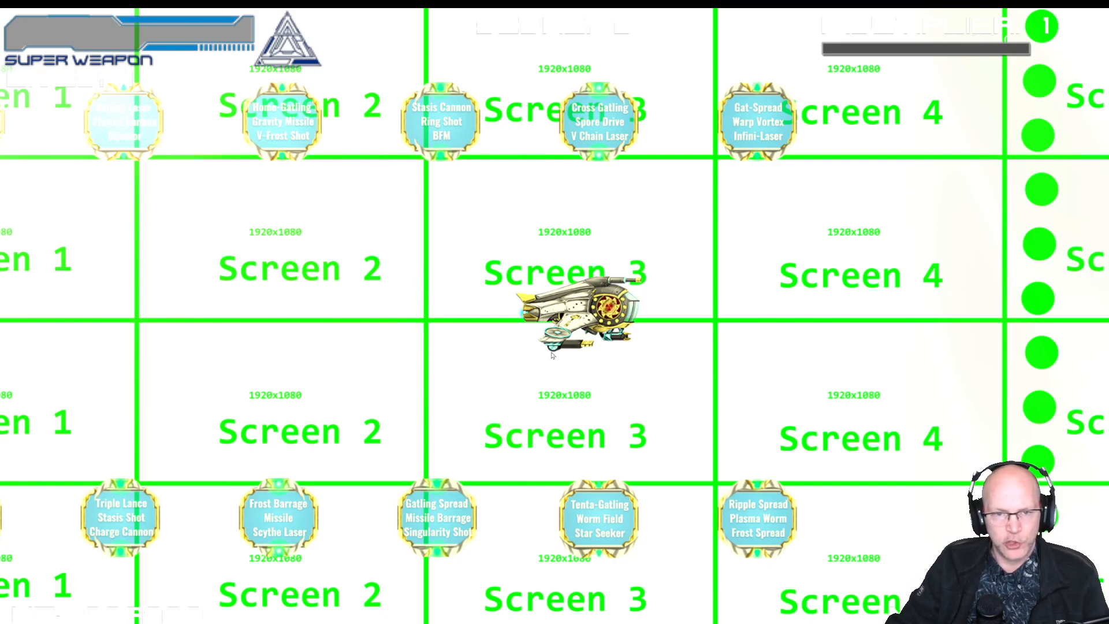
mouse_move(490, 83)
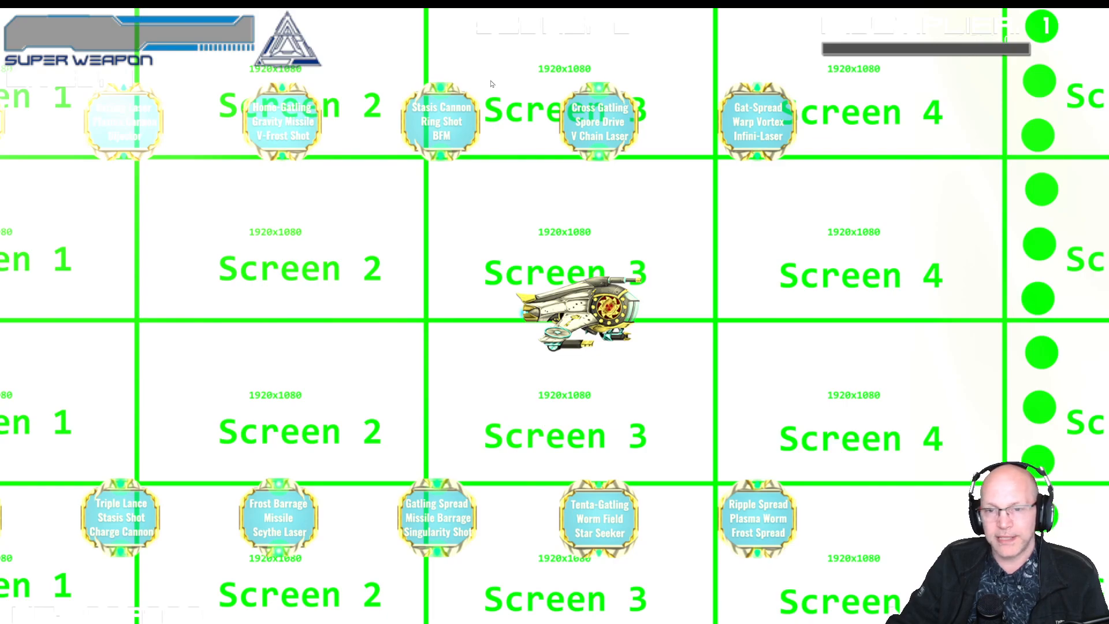
mouse_move(382, 233)
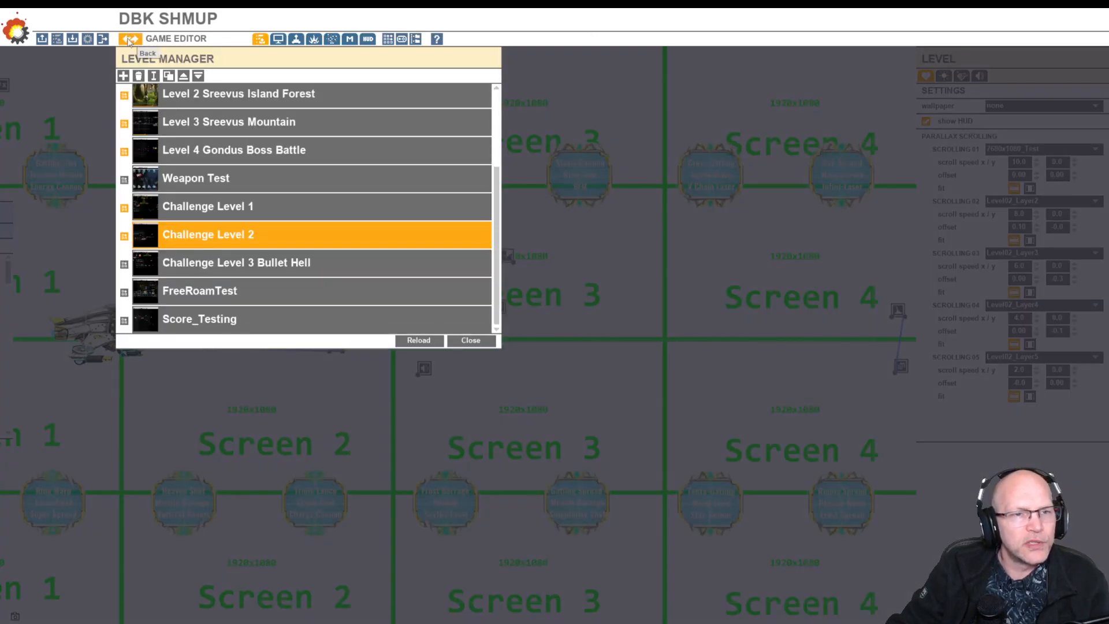
click(278, 38)
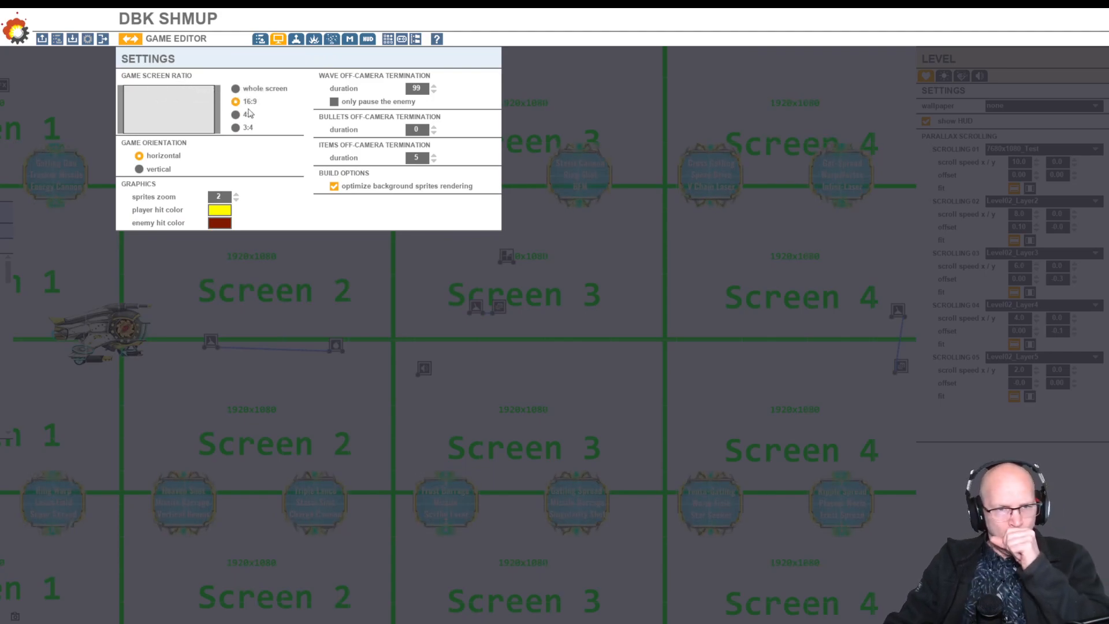
mouse_move(258, 116)
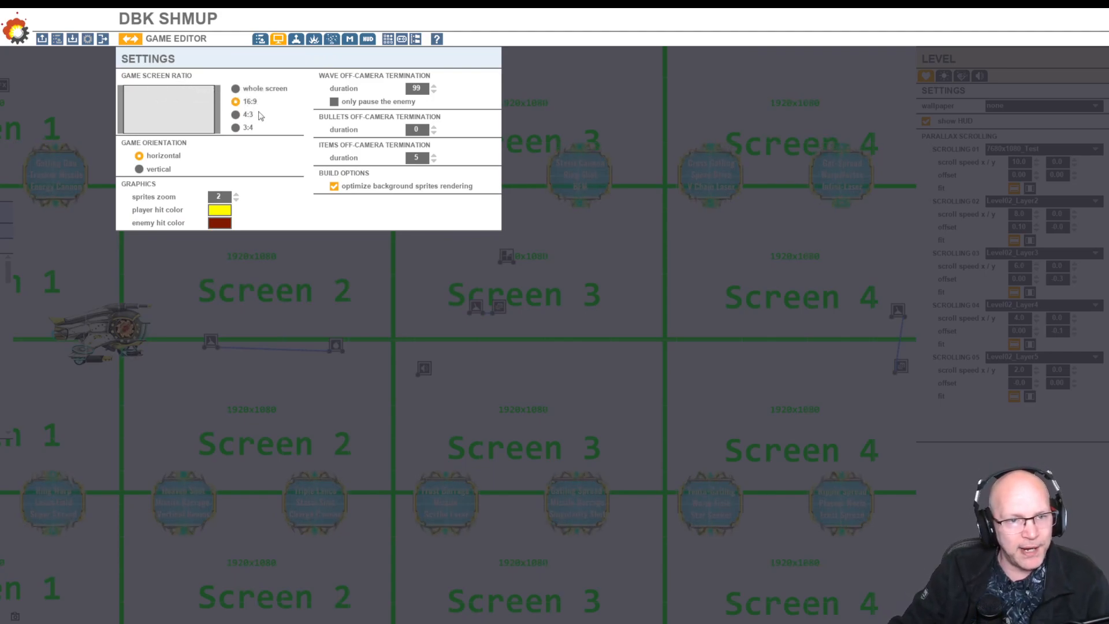
mouse_move(268, 91)
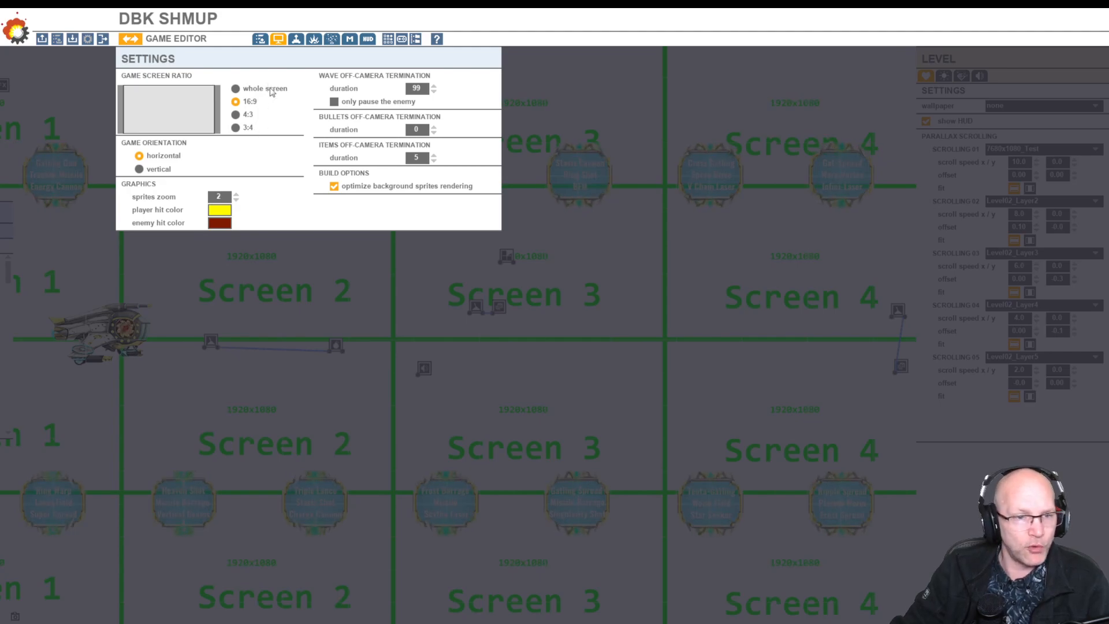
mouse_move(139, 155)
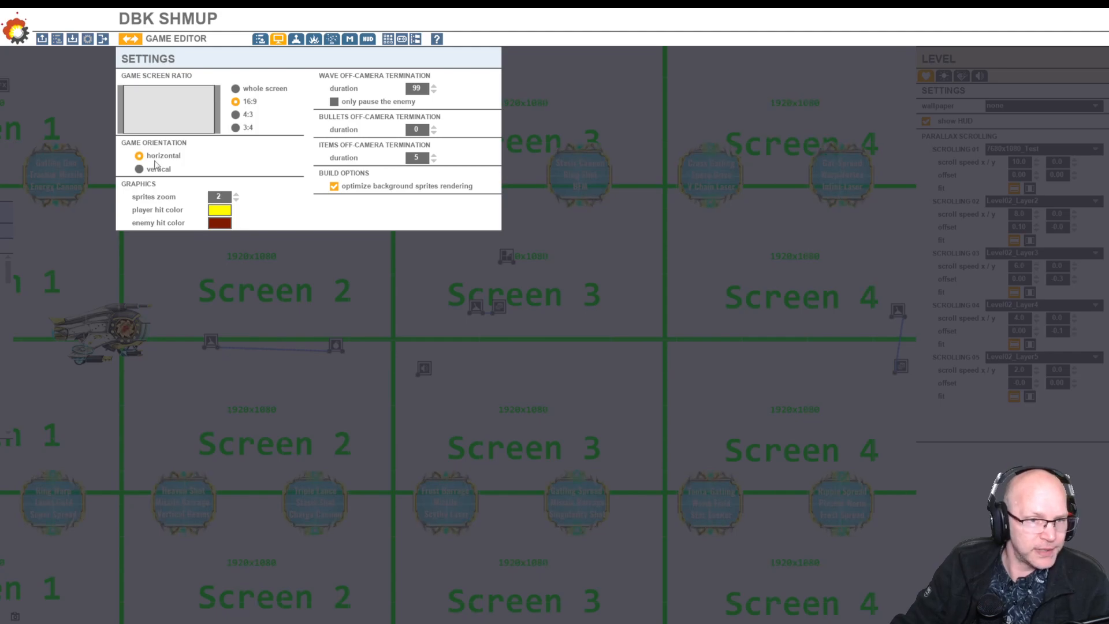
mouse_move(244, 146)
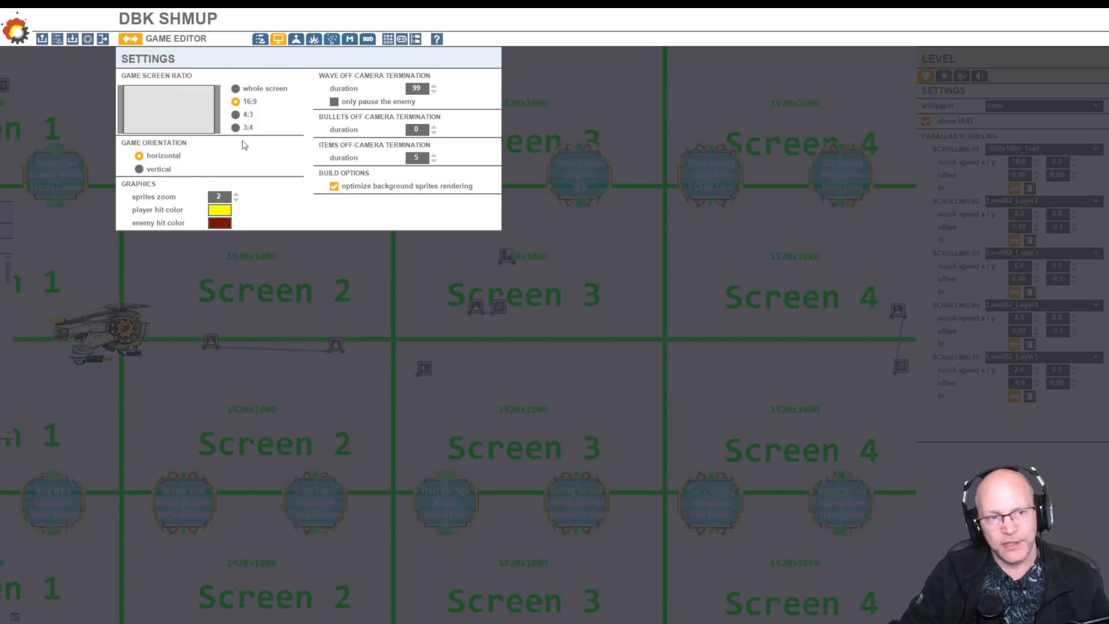
mouse_move(154, 212)
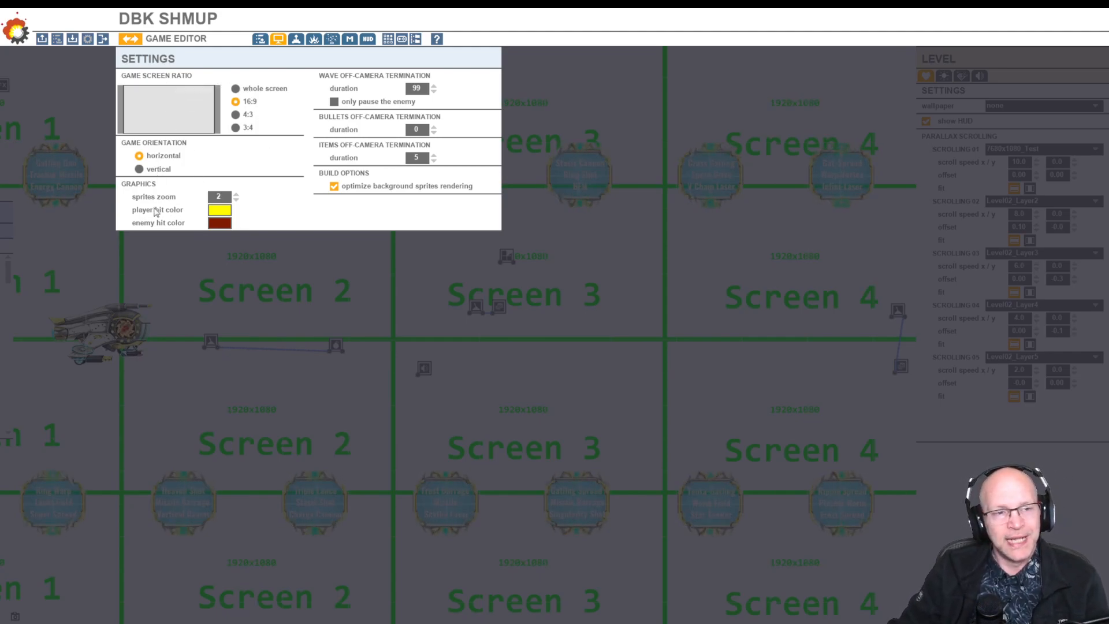
mouse_move(152, 197)
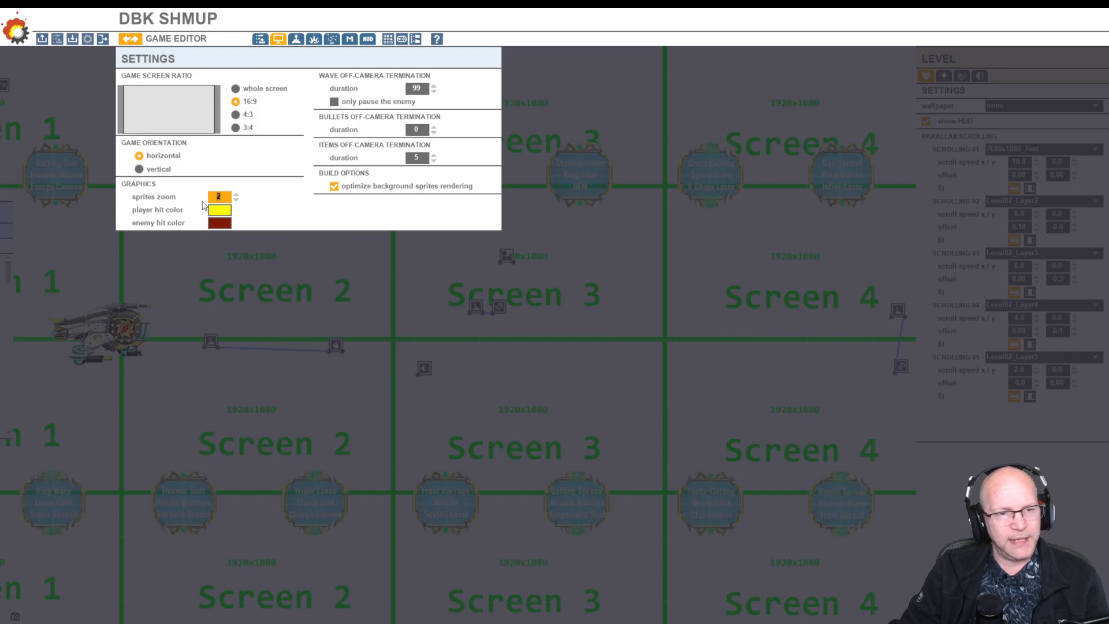
click(217, 196)
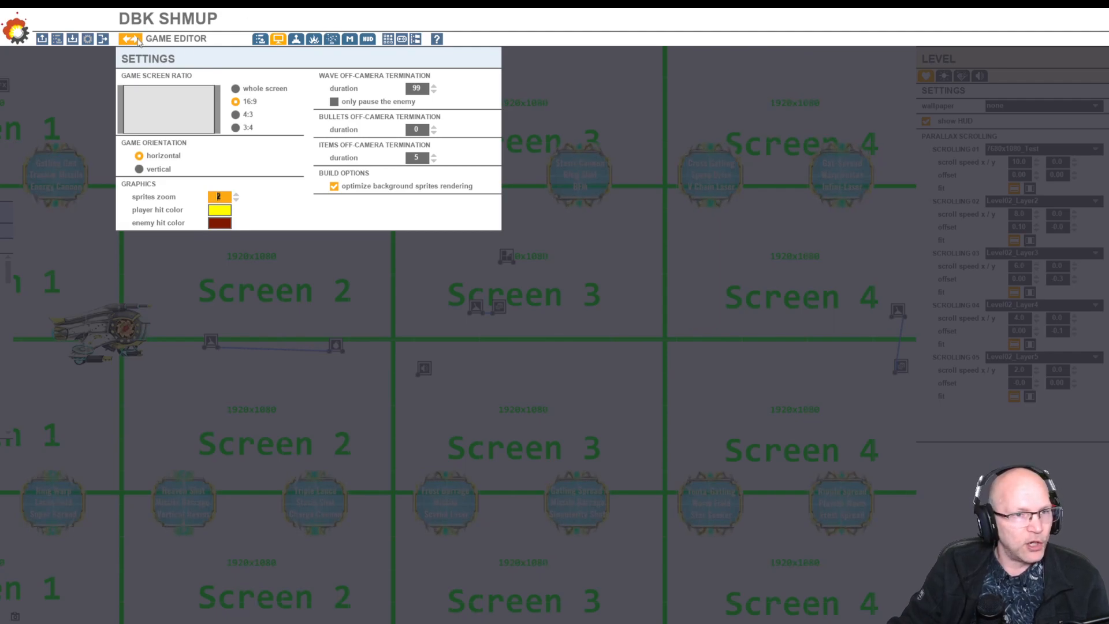
click(130, 39)
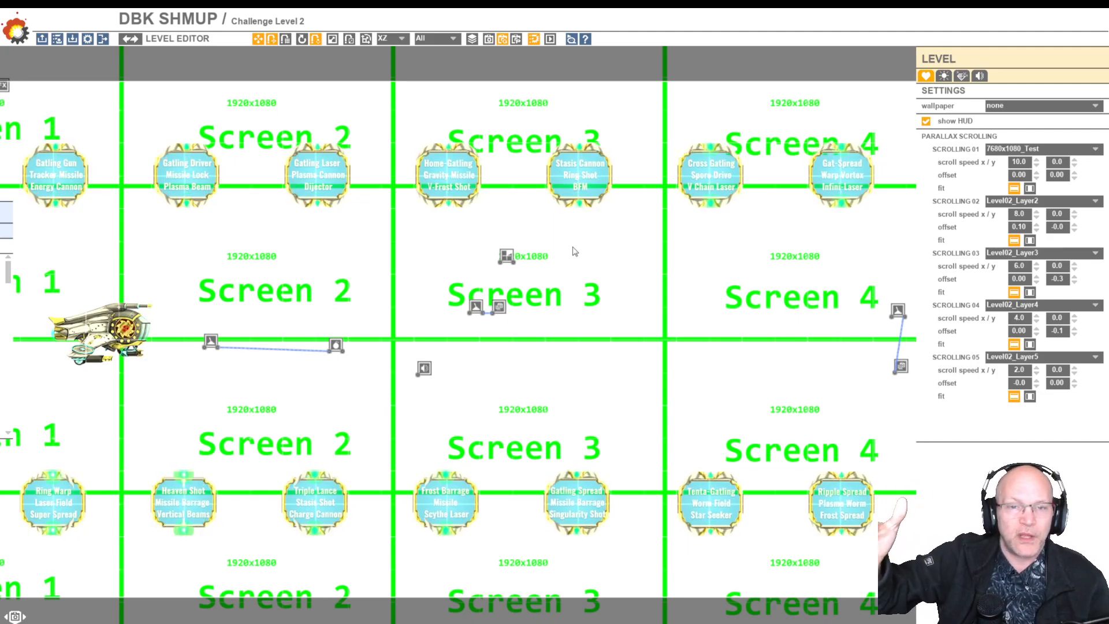
mouse_move(594, 268)
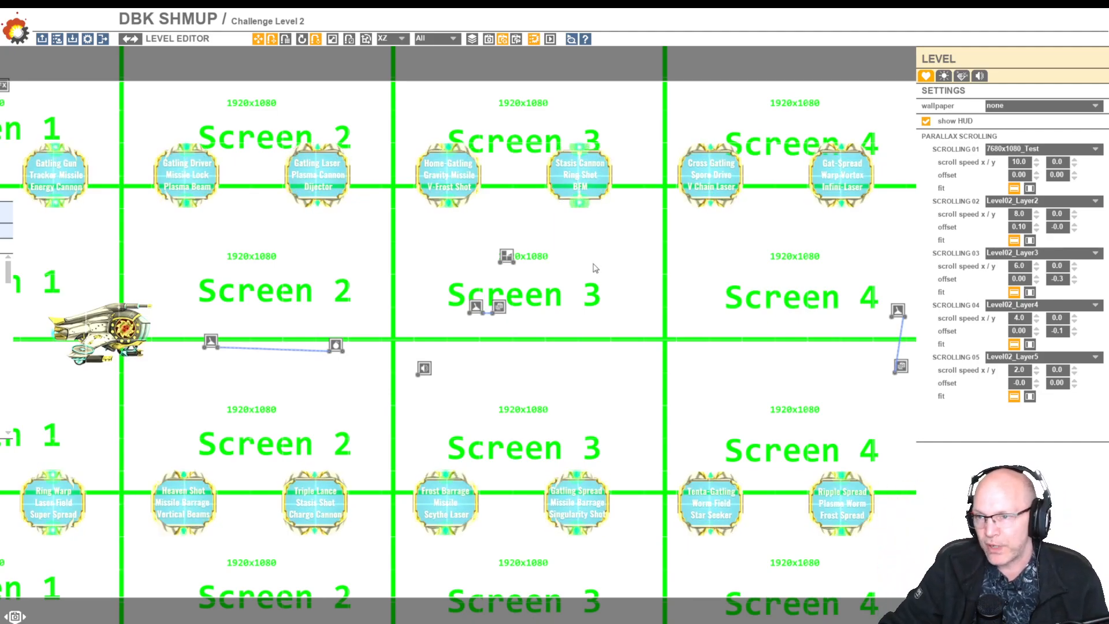
- Toggle back to the Level Editor and resume playtesting over the Screen 1 background
click(841, 173)
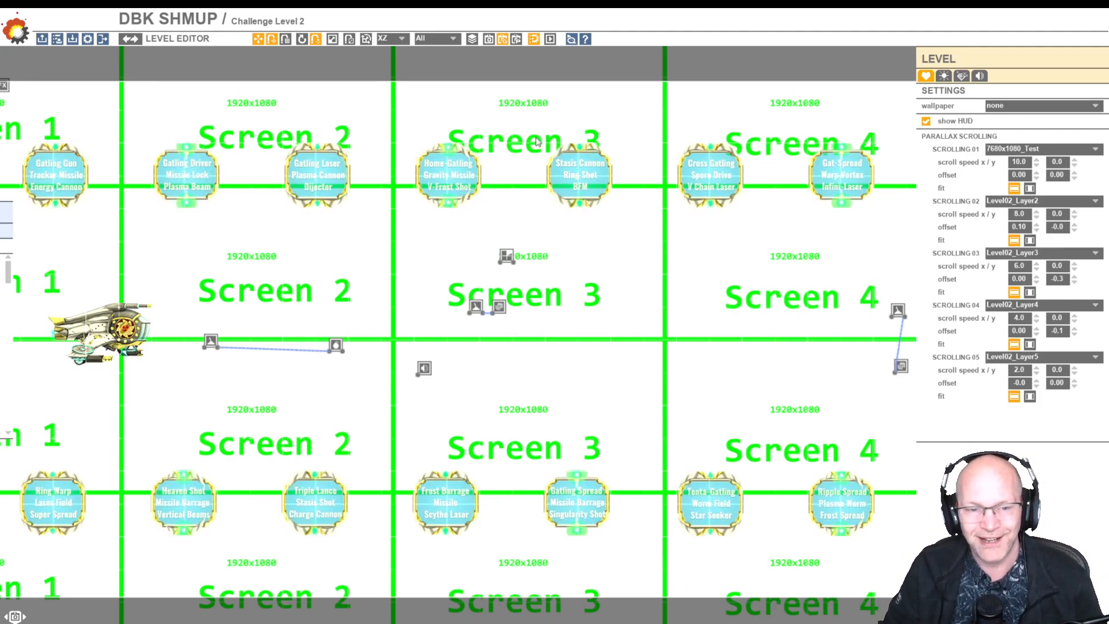
click(579, 176)
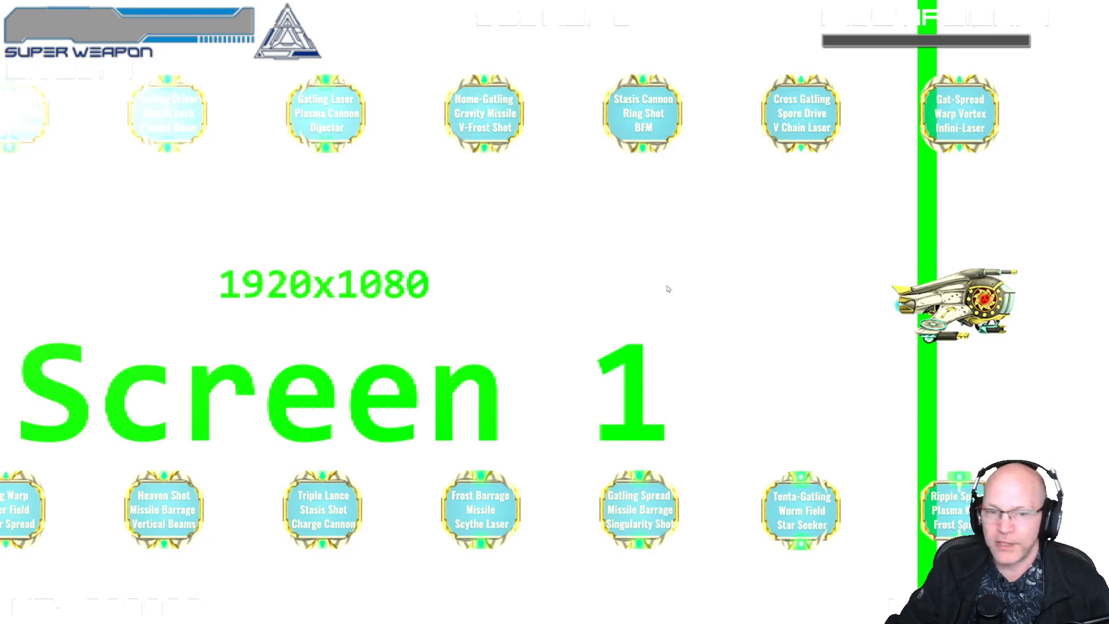
mouse_move(1096, 337)
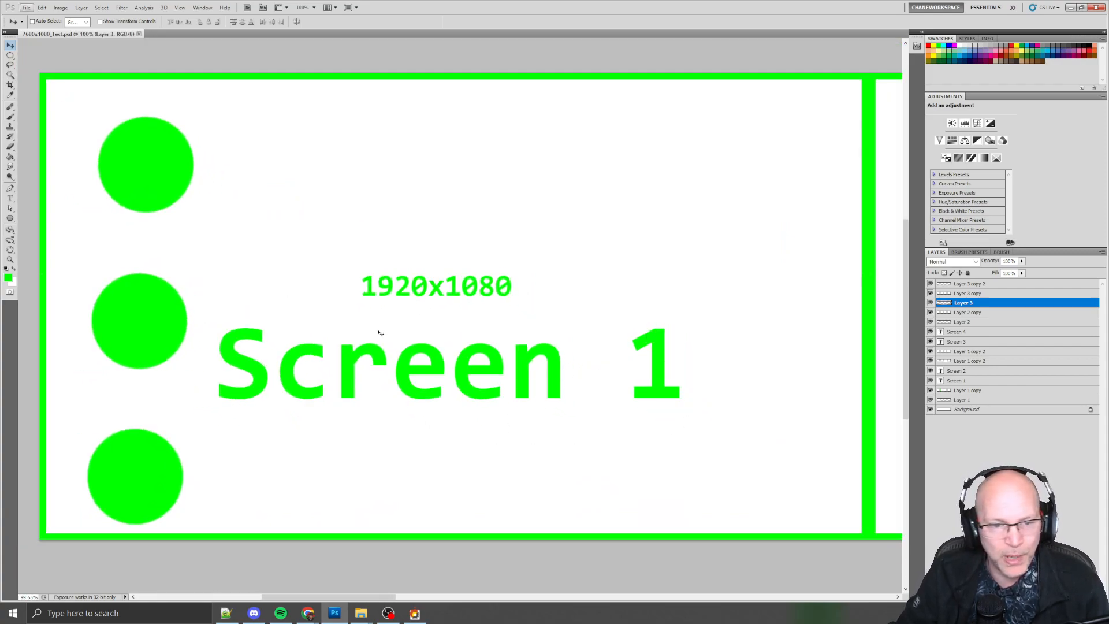
- Switch from Photoshop to the SHMUP Creator window with Alt+Tab
key(alt+tab)
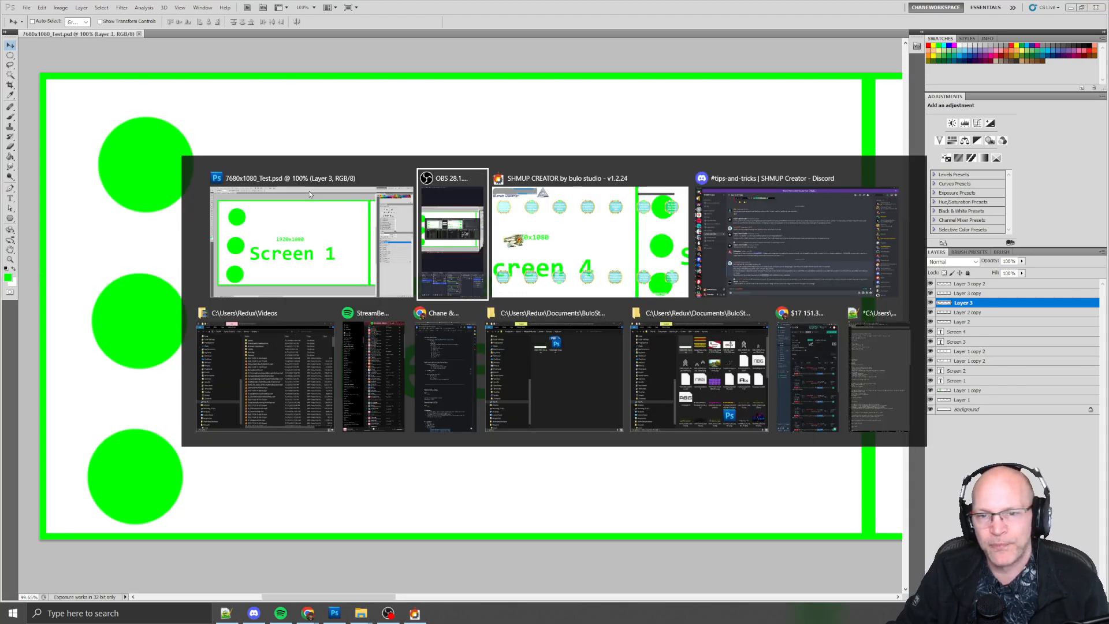
click(566, 233)
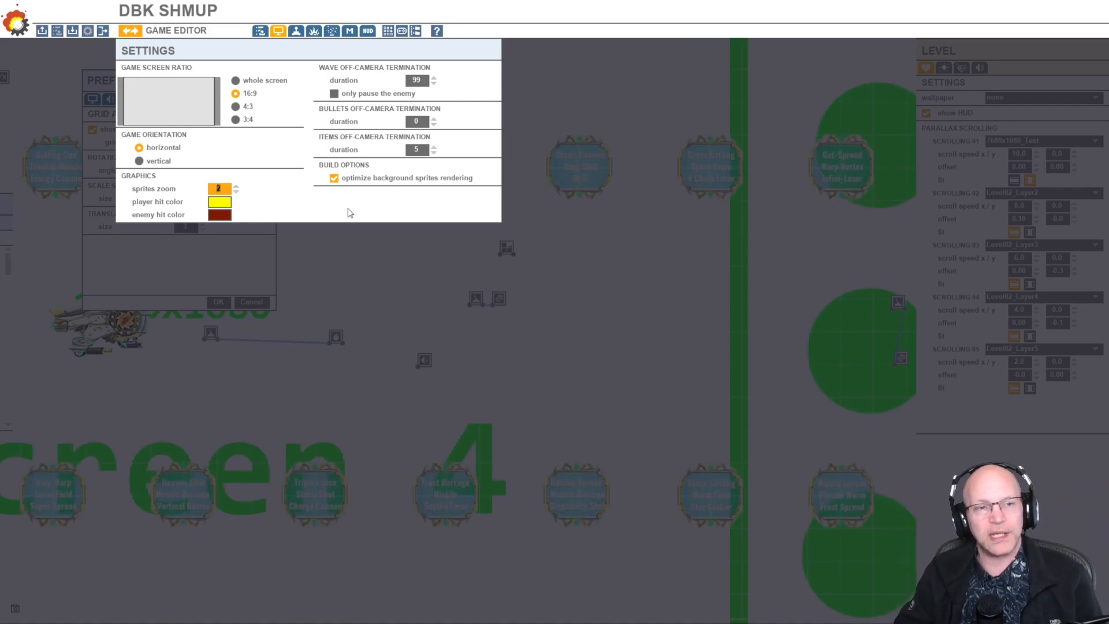
- Leave game settings for Challenge Level 2's editor, keeping the grid-and-snap preferences open
click(236, 191)
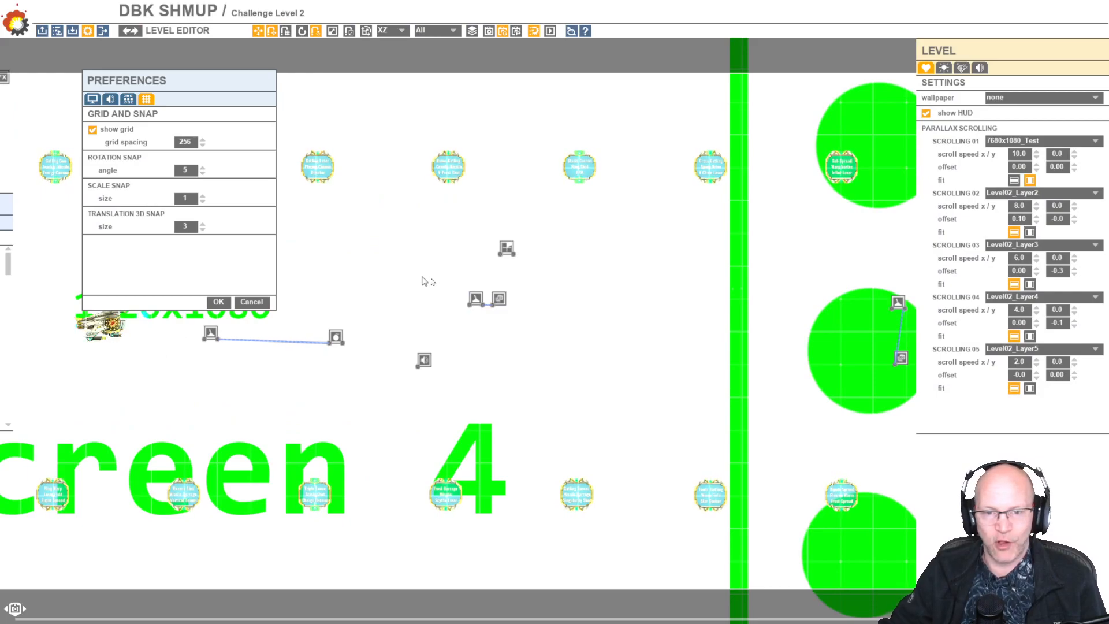
mouse_move(393, 334)
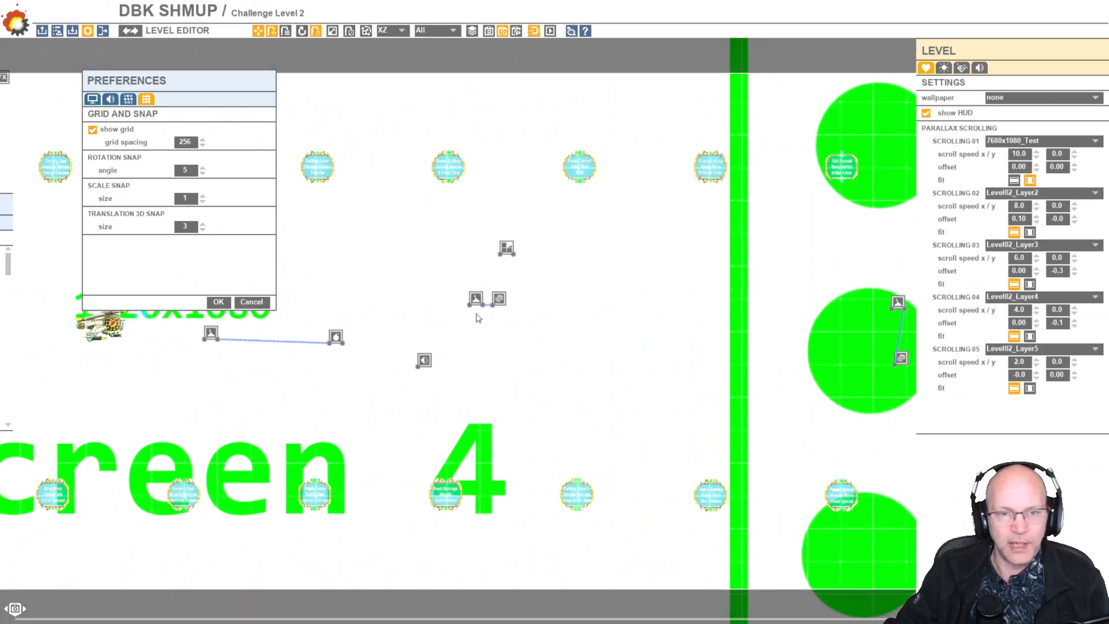
key(alt+tab)
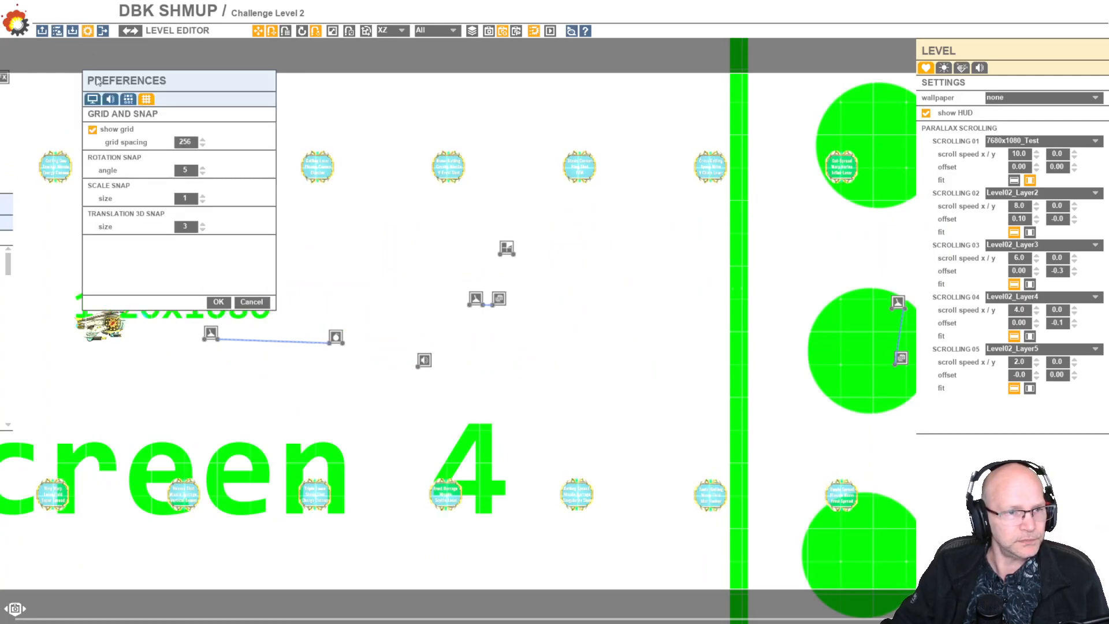
- Turn off full screen in Display preferences, hop to Photoshop and back, and start the preview
click(91, 99)
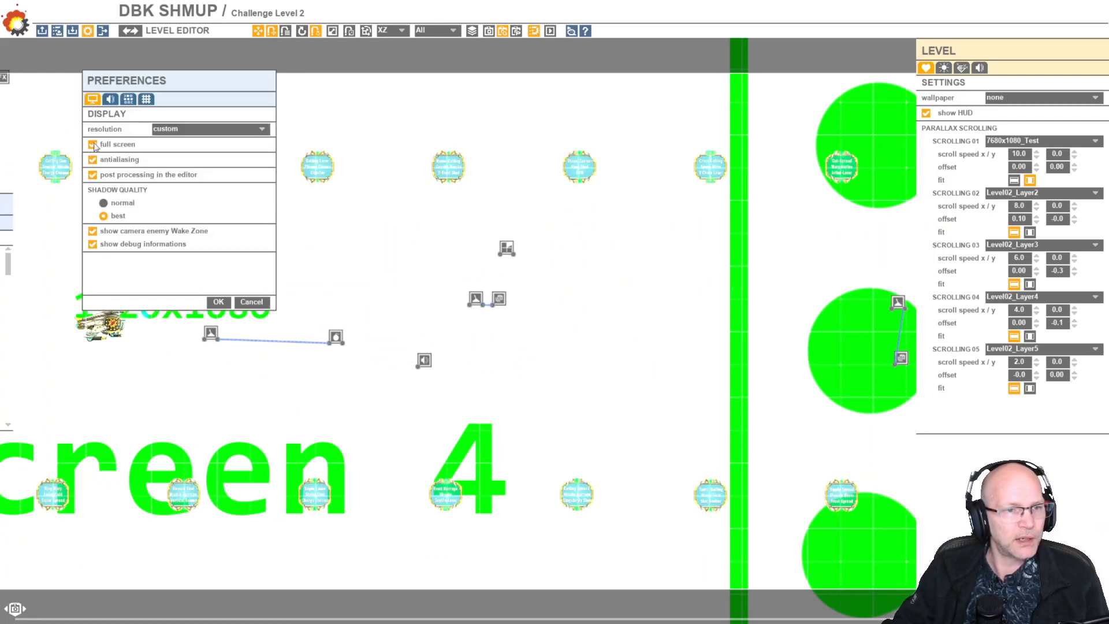
click(218, 302)
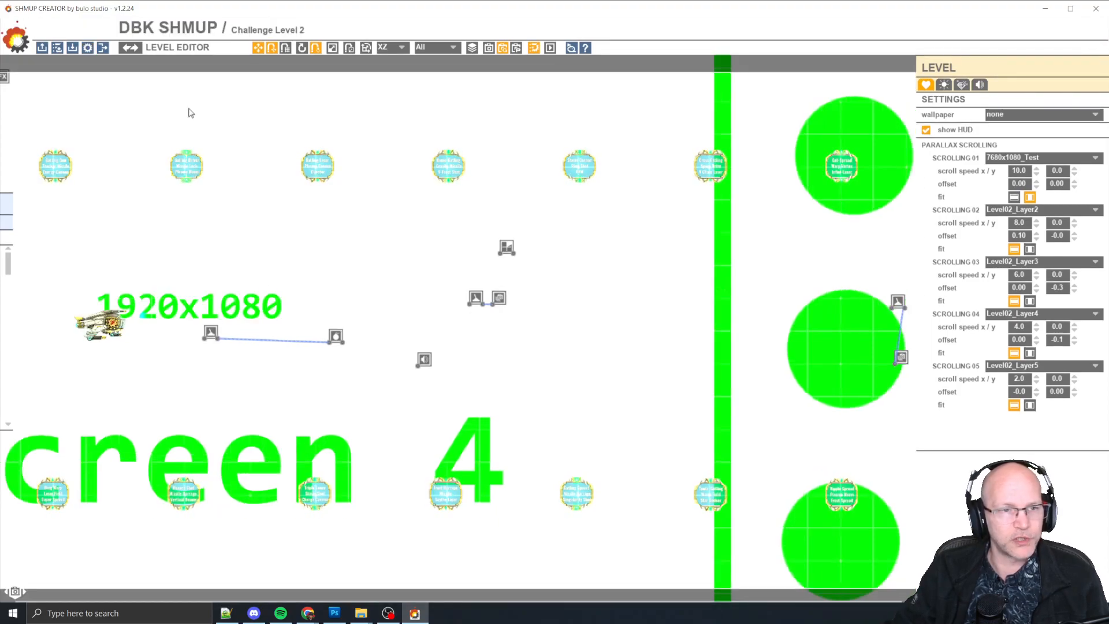
click(335, 612)
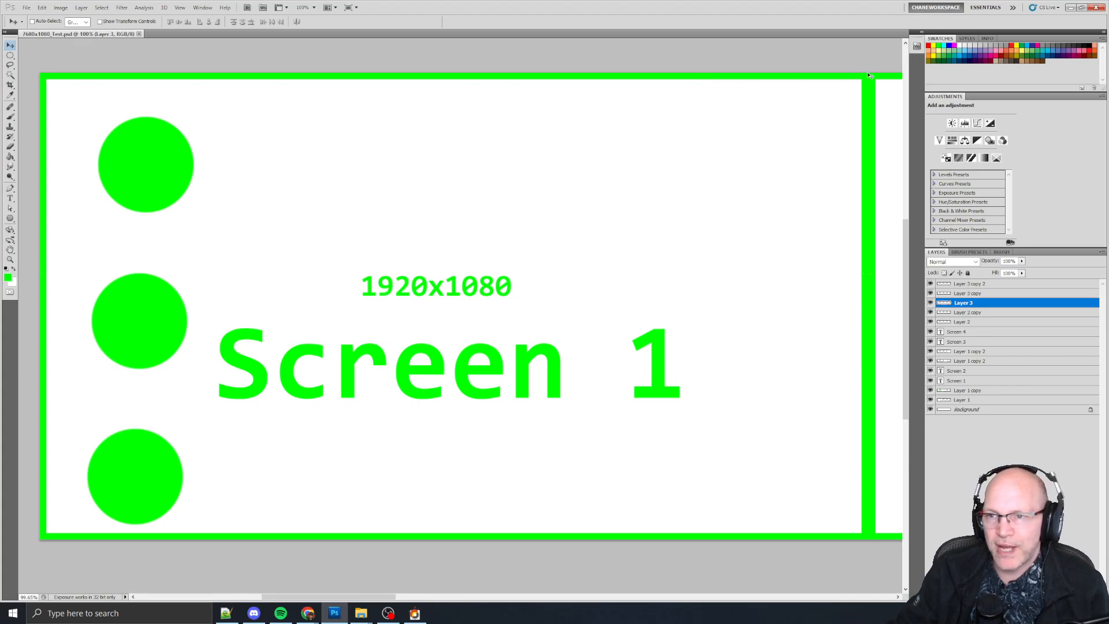
click(414, 612)
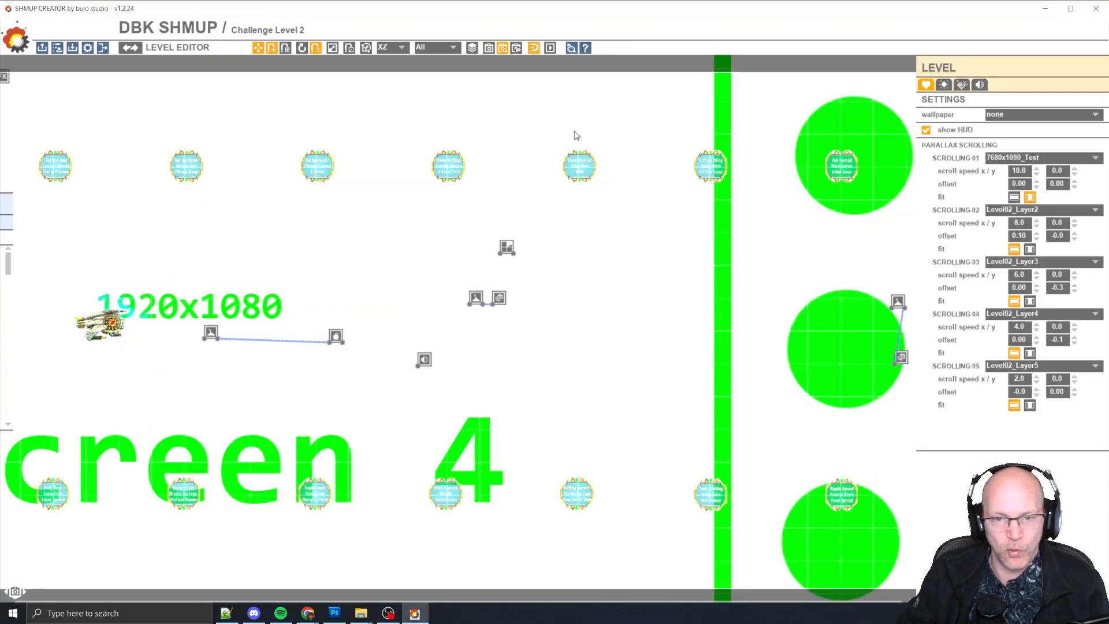
click(551, 47)
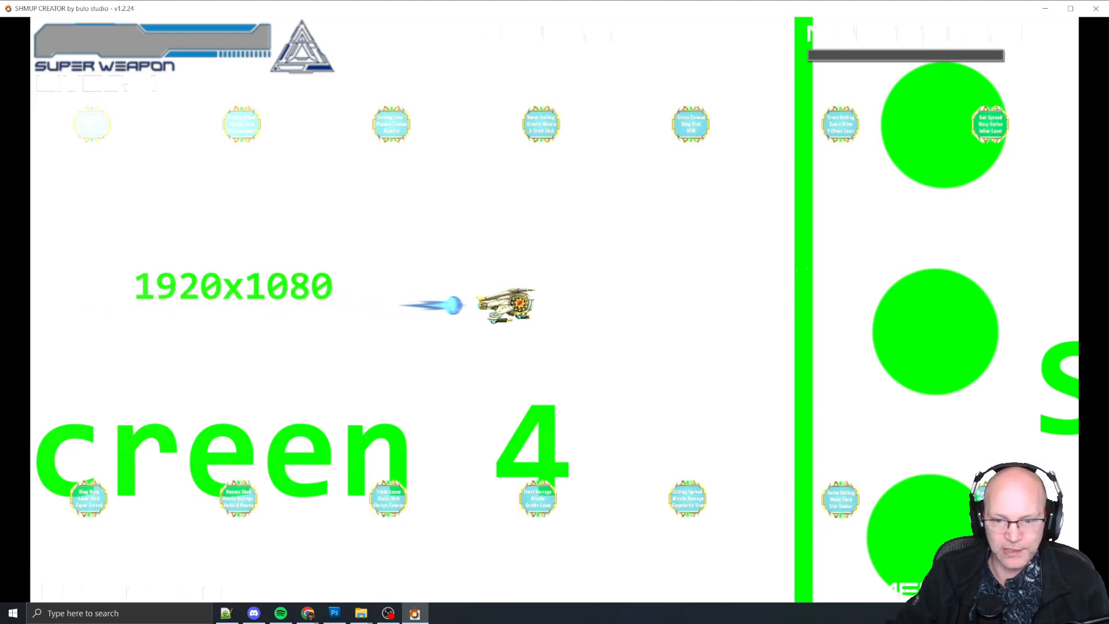
- Switch Scrolling 01's fit mode so the test layer tiles Screens 1–4 side by side
scroll(right, 3)
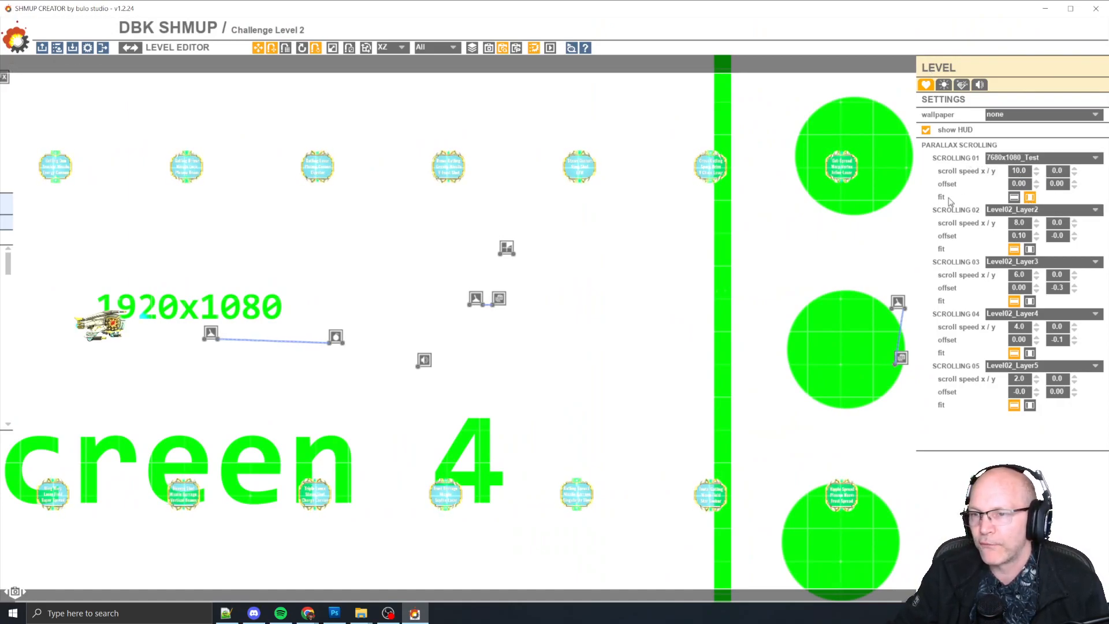
click(1012, 196)
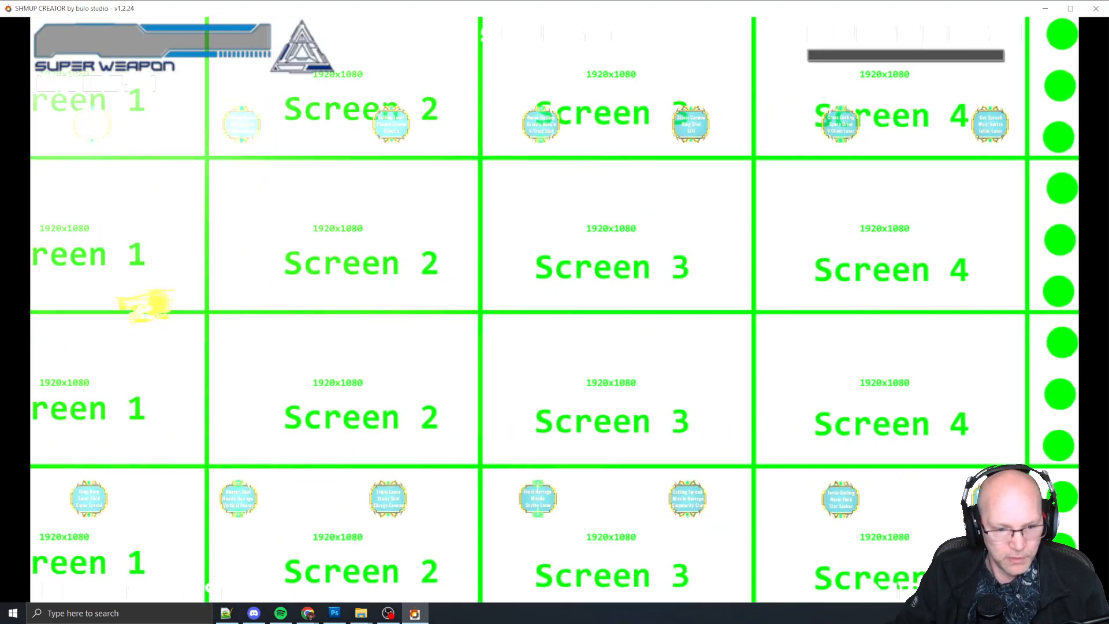
- Exit play mode after watching the ship fly over the small tiled Screens 1–4
click(88, 47)
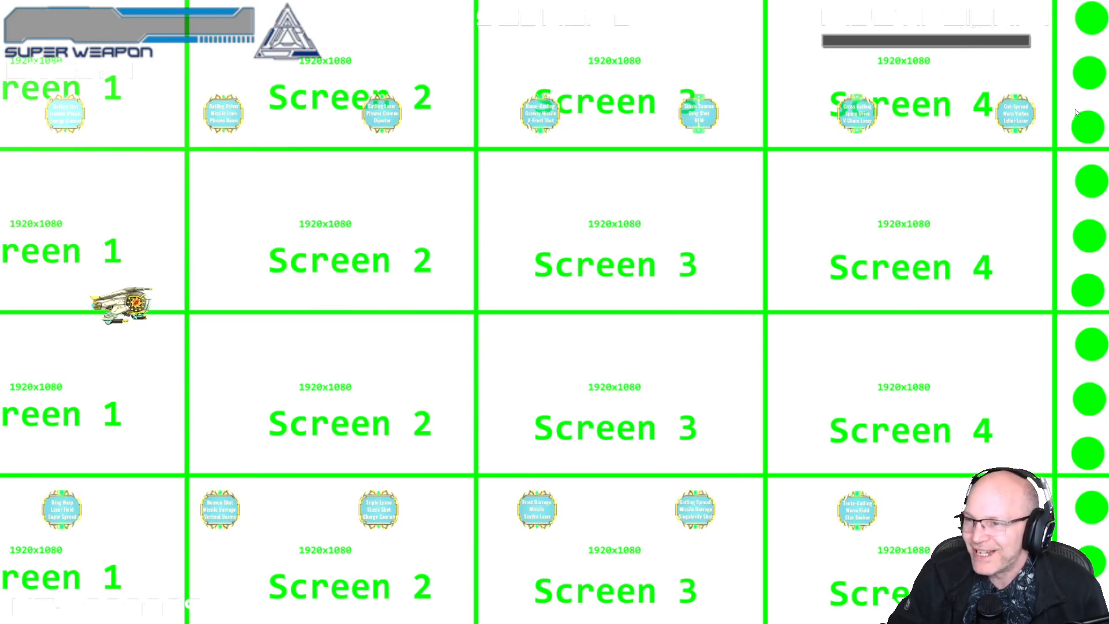
mouse_move(1069, 303)
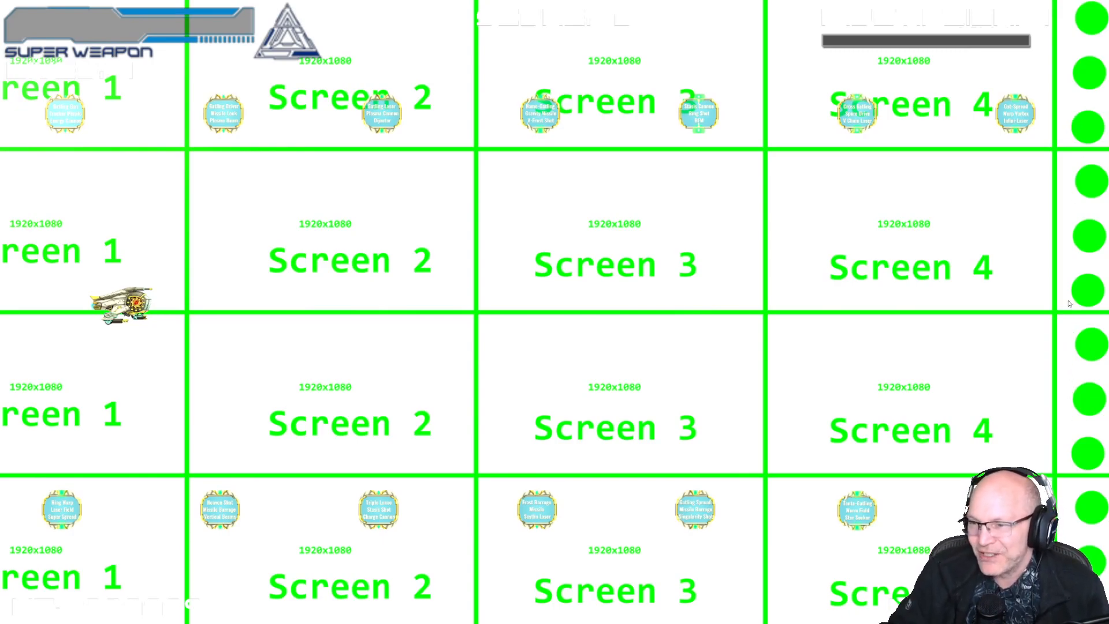
mouse_move(387, 22)
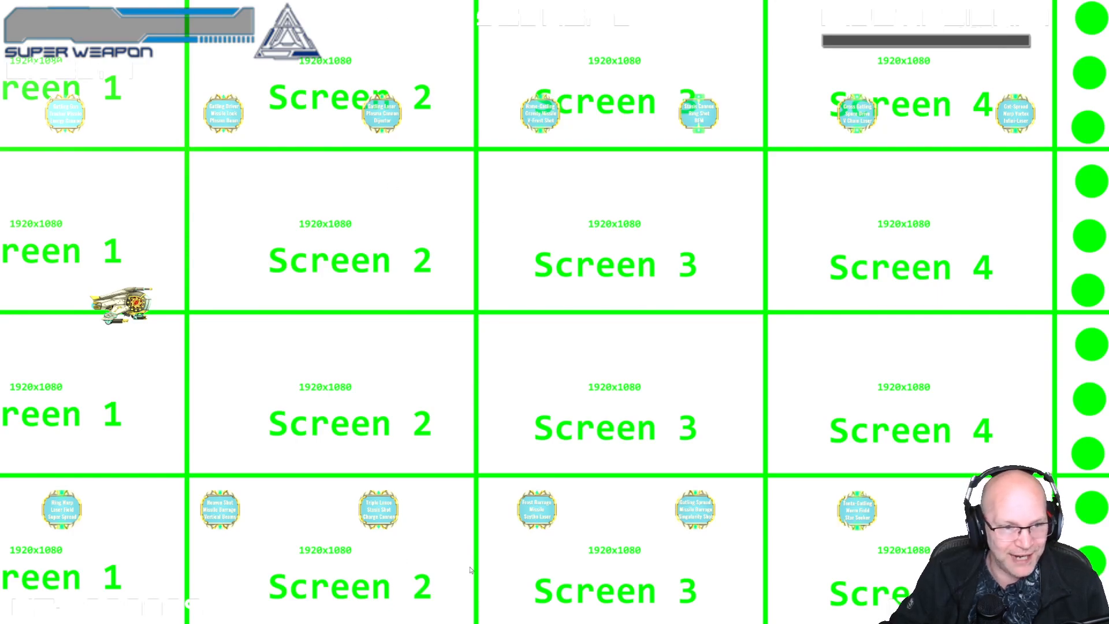
mouse_move(581, 287)
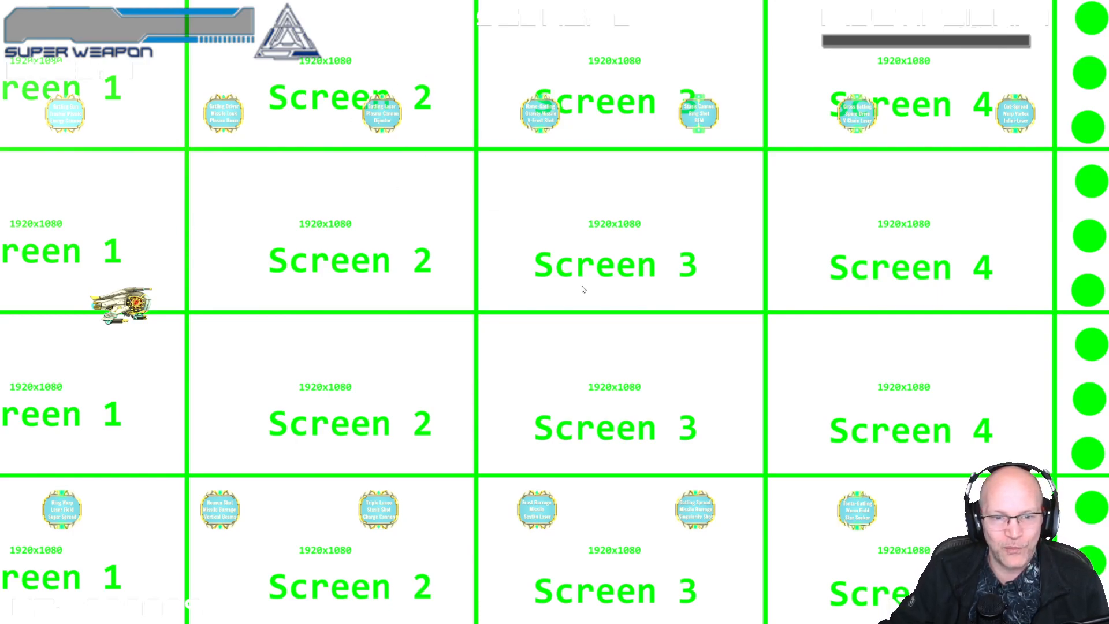
mouse_move(523, 227)
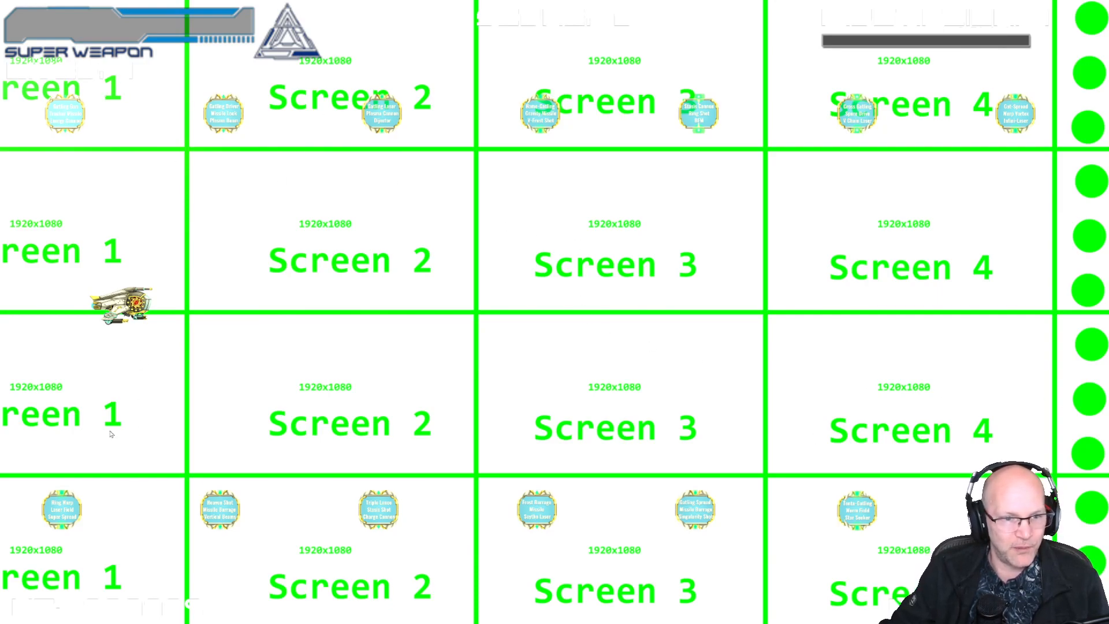
mouse_move(441, 330)
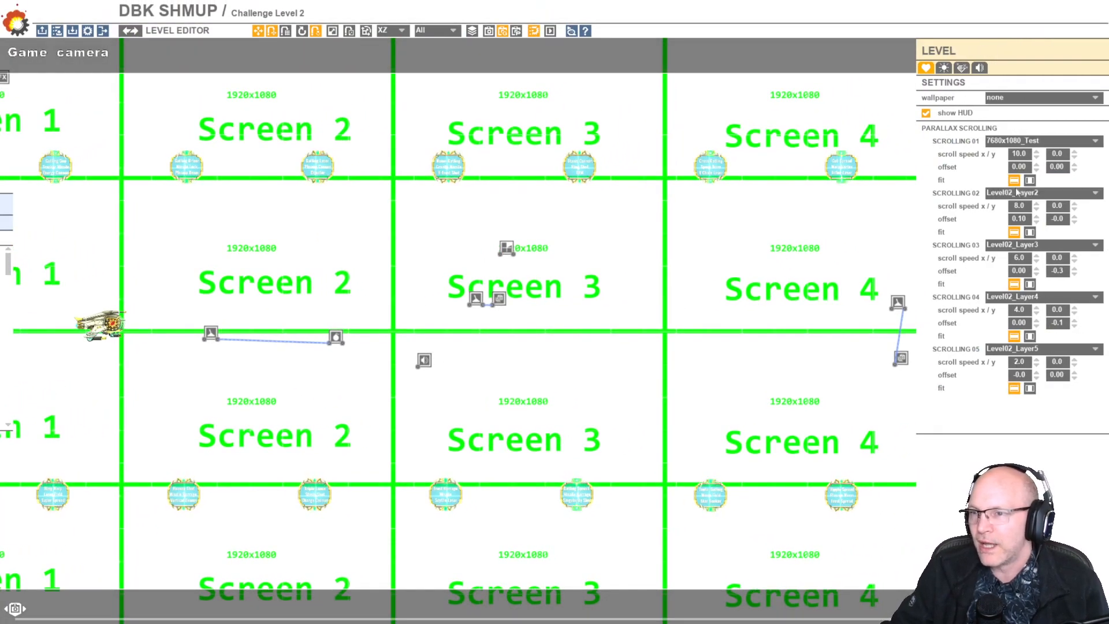
mouse_move(1011, 180)
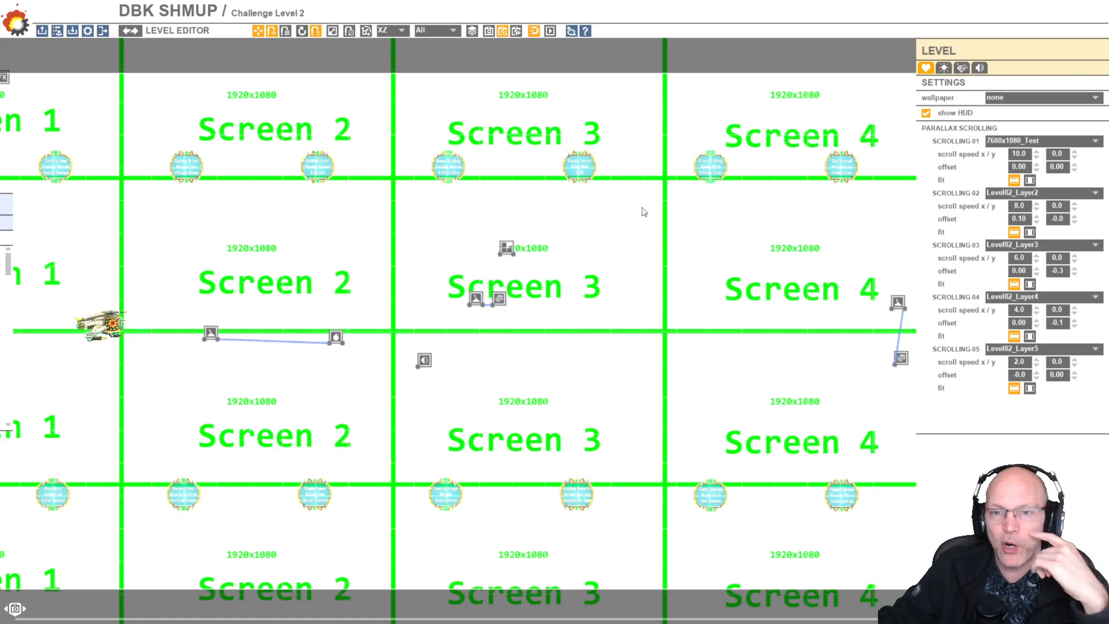
mouse_move(769, 248)
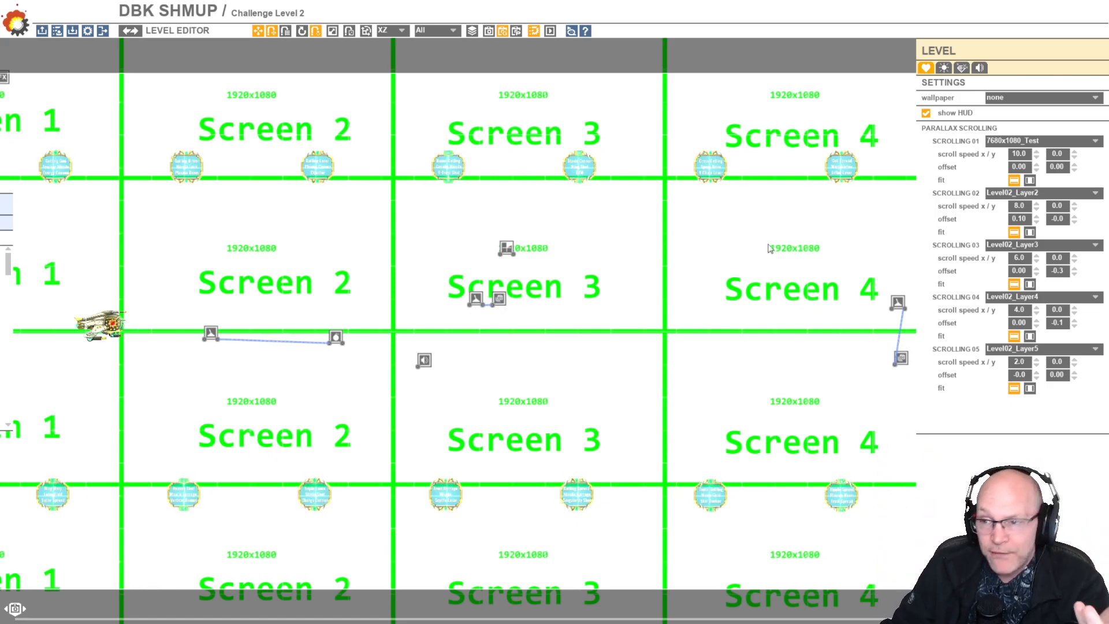